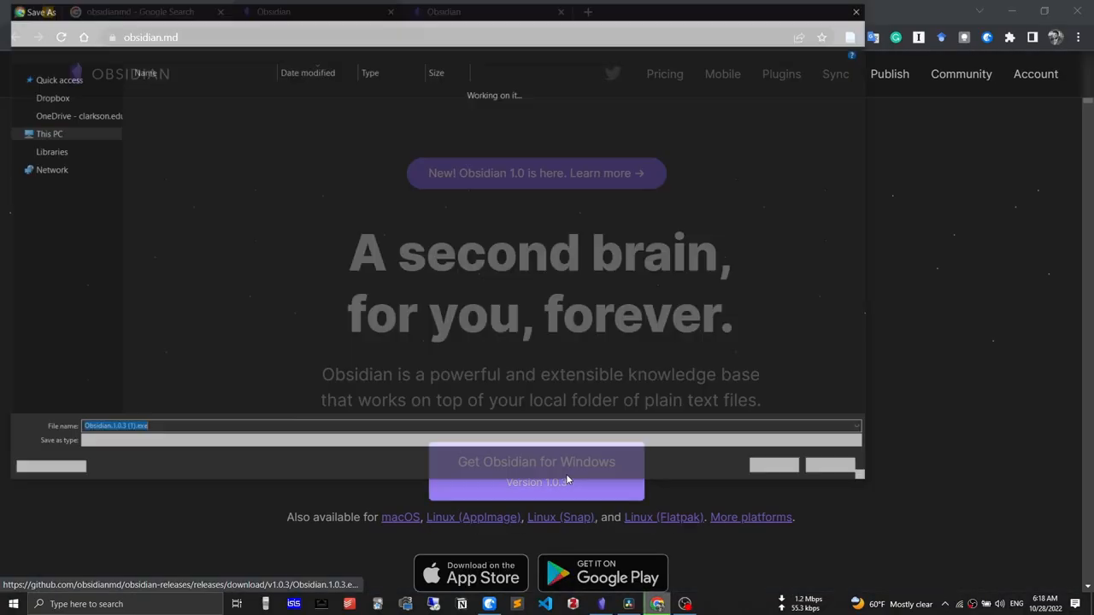
# Save the Obsidian for Windows installer download from Chrome
pyautogui.click(600, 604)
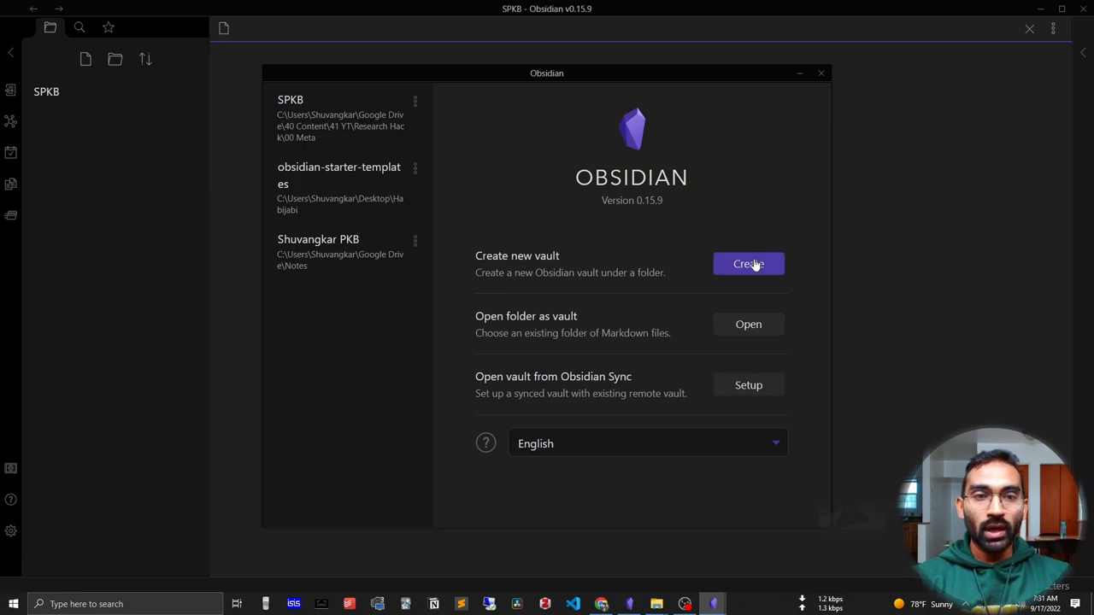
# Create a vault named 'SPKB-Shuvangkar' stored in the 00 Meta folder
pyautogui.click(748, 263)
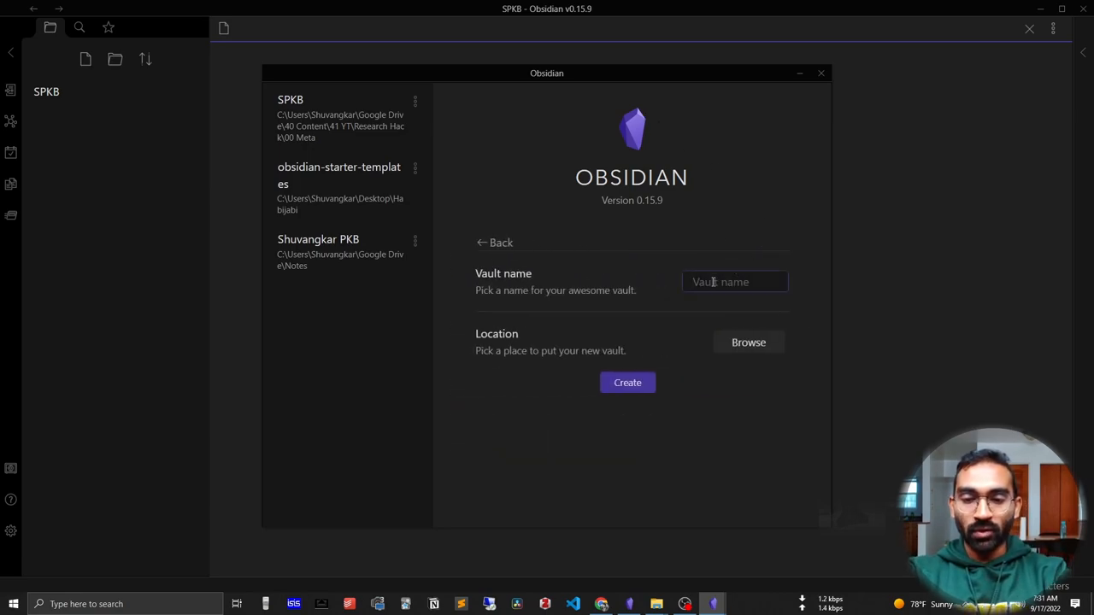
pyautogui.write('SPKB-Shuvangkar')
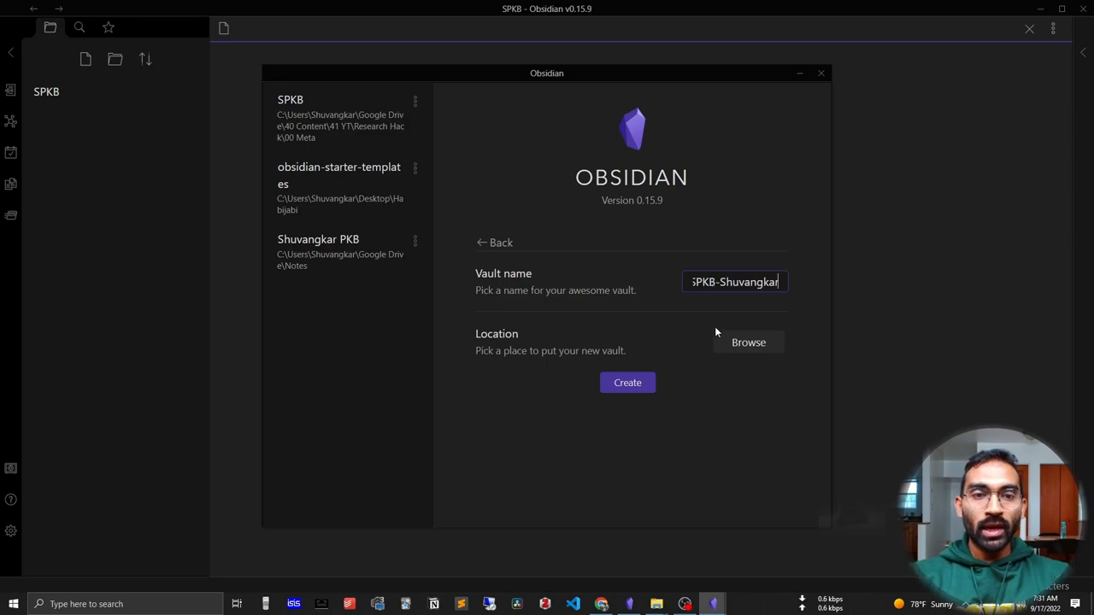
pyautogui.moveTo(695, 345)
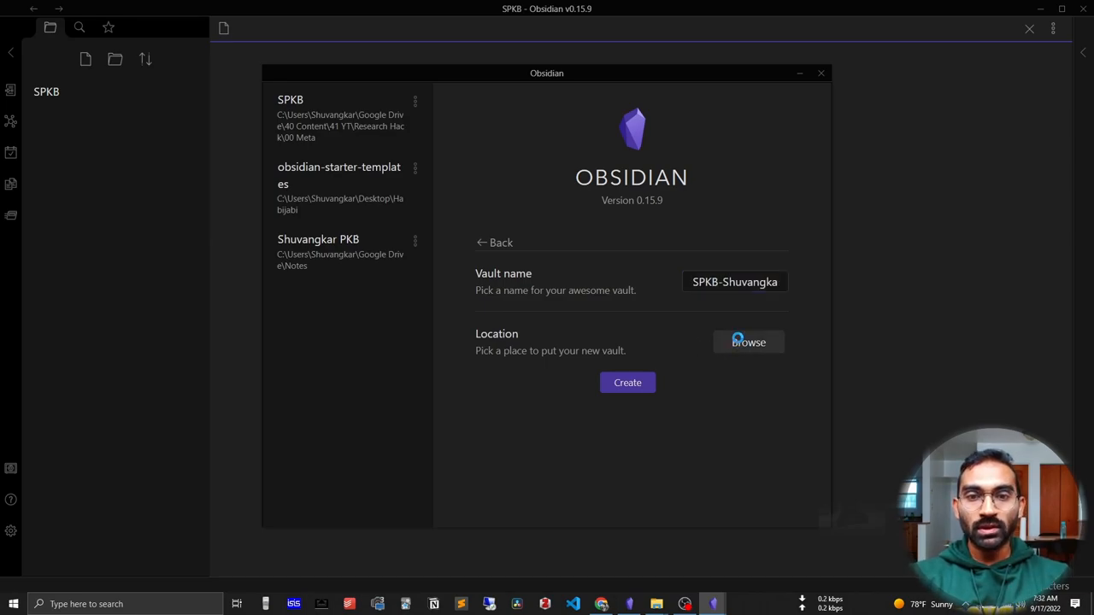
pyautogui.click(747, 342)
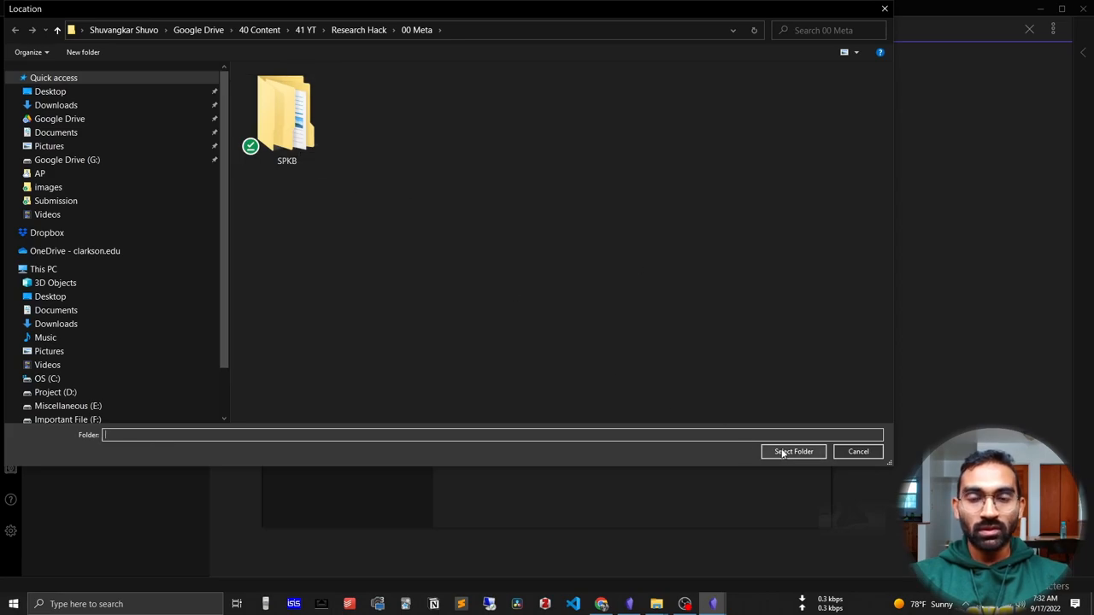
pyautogui.click(792, 451)
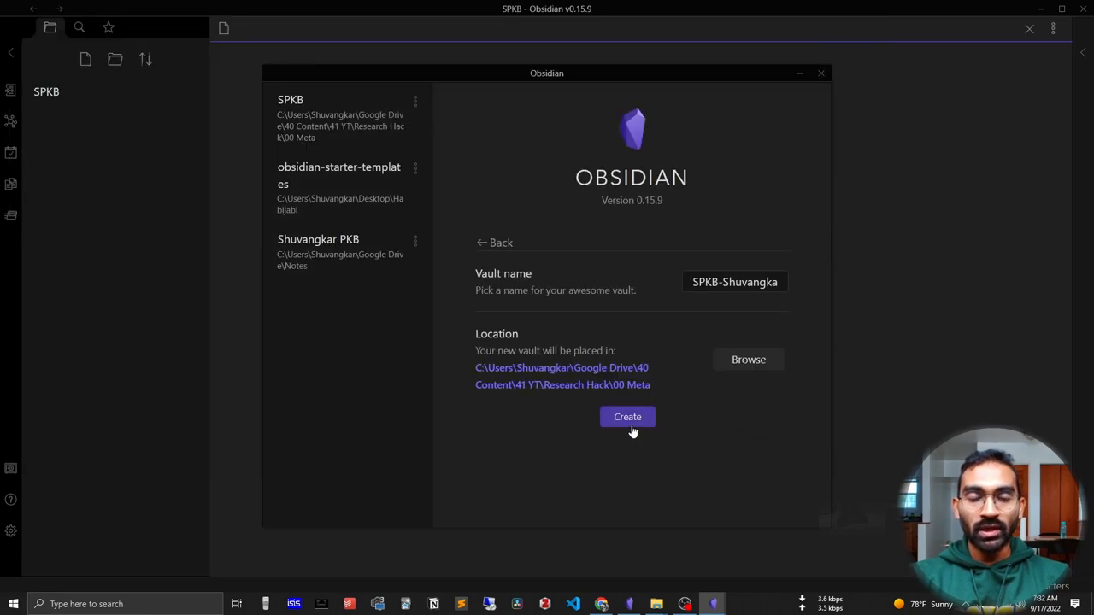
pyautogui.click(627, 416)
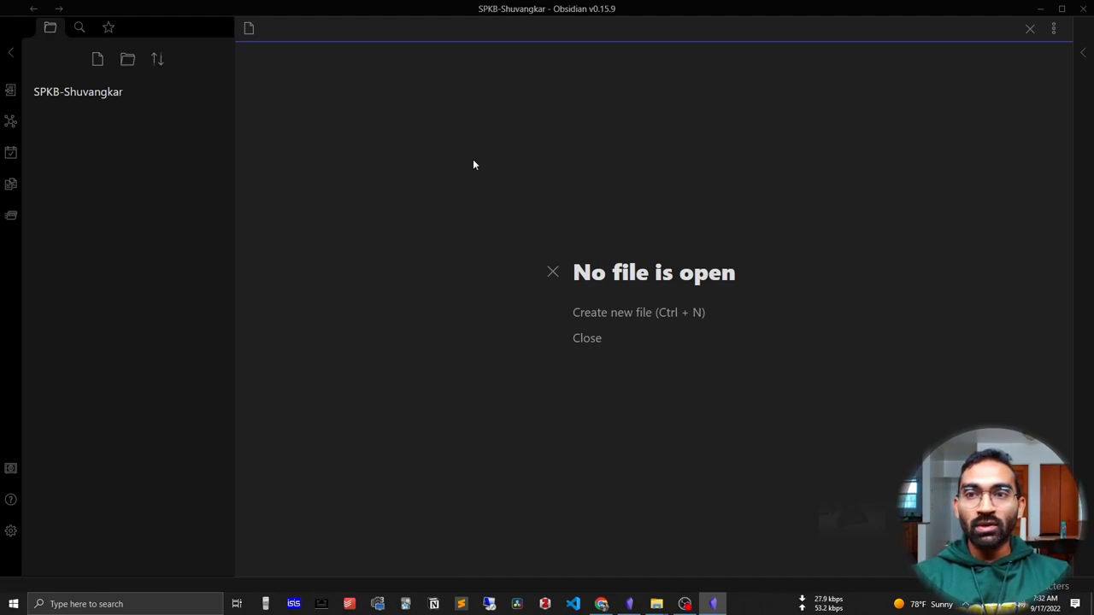
pyautogui.moveTo(524, 185)
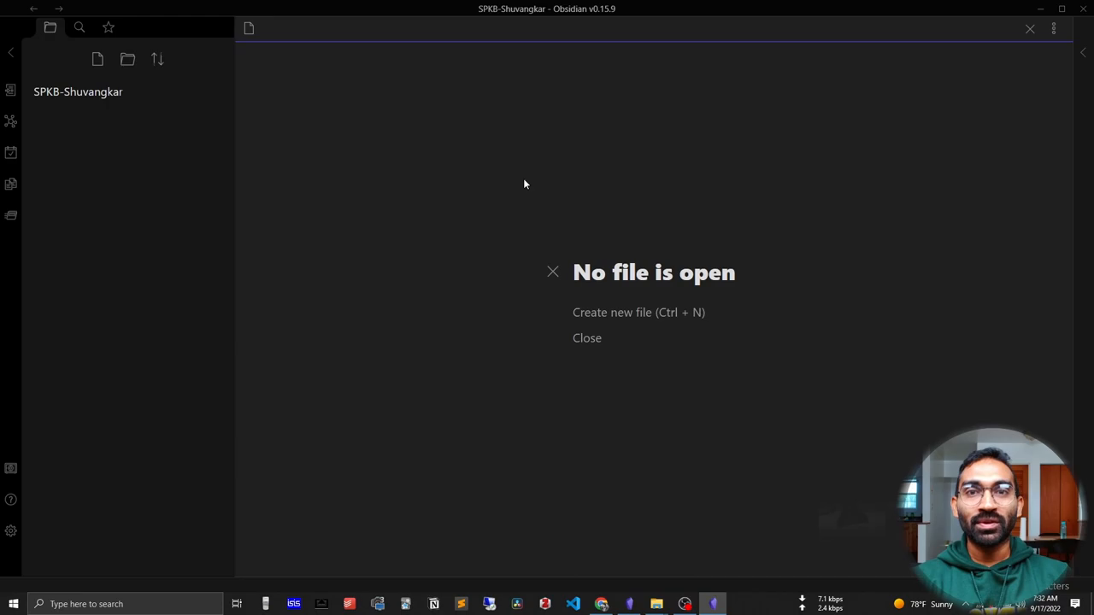
pyautogui.moveTo(107, 105)
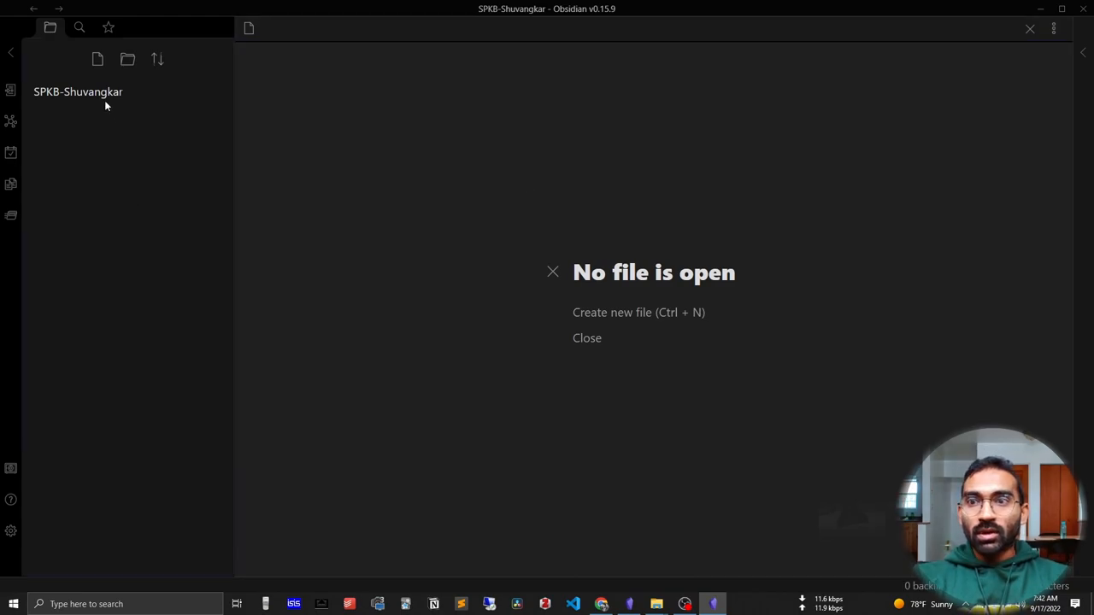
# Create 'My First Note' with a sentence saying this is my first note
pyautogui.click(97, 59)
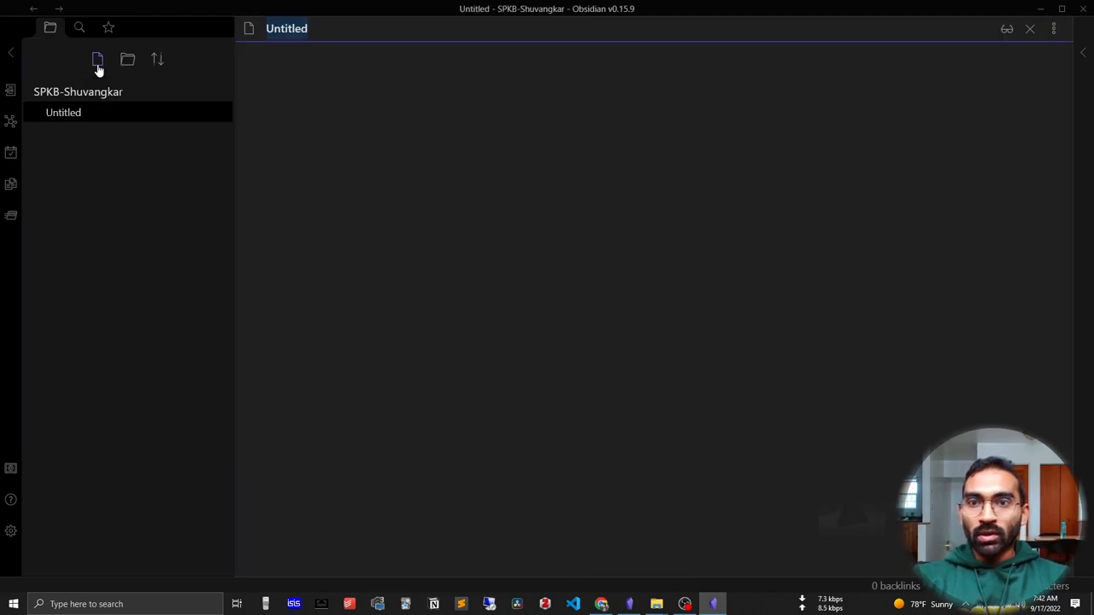
pyautogui.write('My First Note')
pyautogui.click(740, 68)
pyautogui.write('Th')
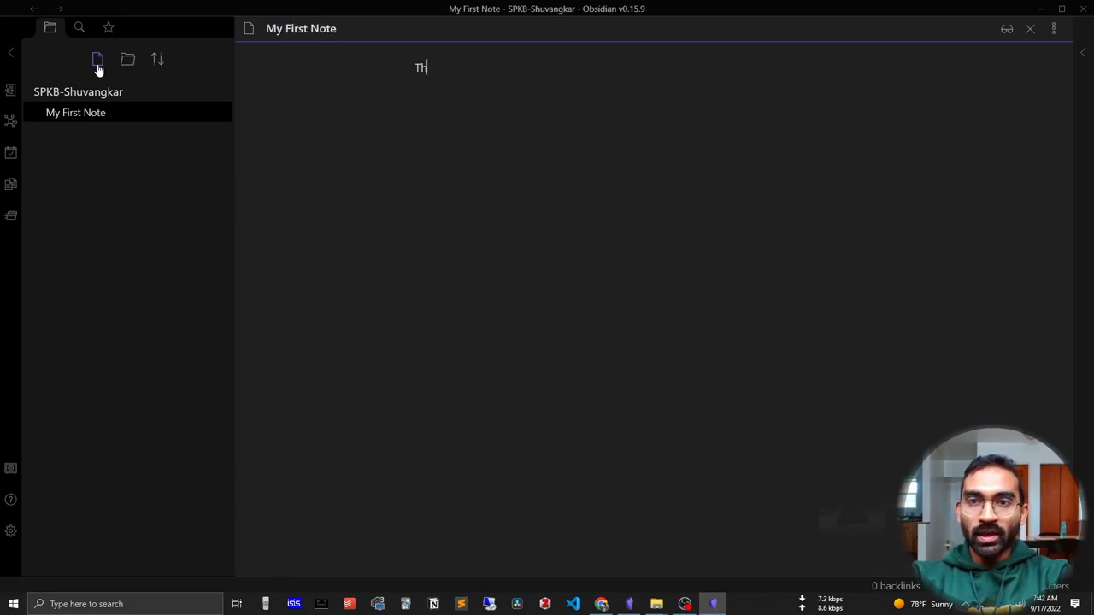
pyautogui.write('is is my first')
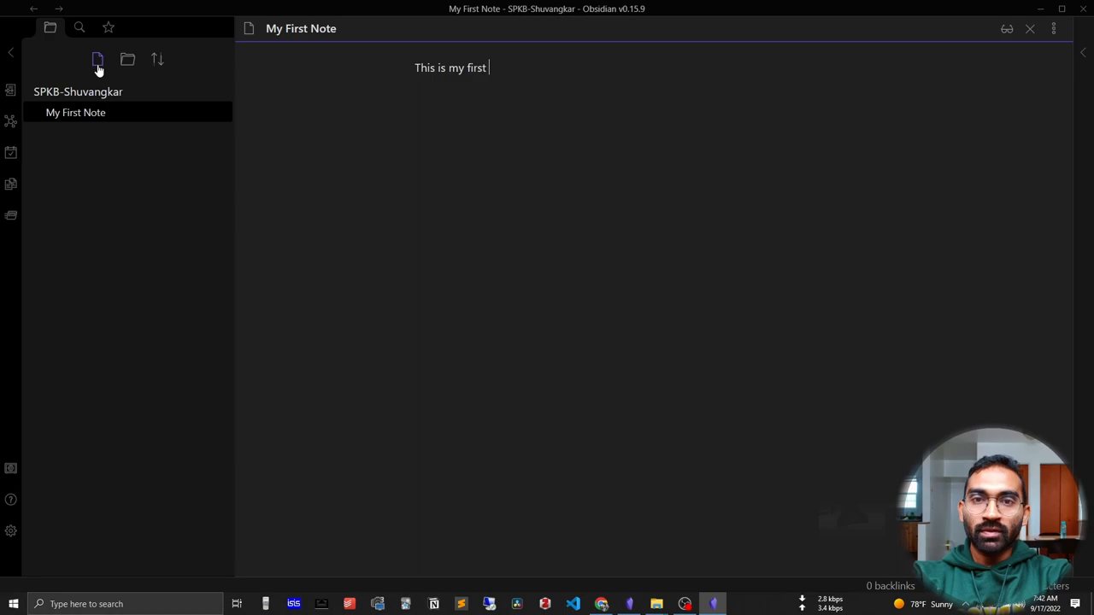
# Add 'Second Note' and 'Third Note', each with its own one-line sentence
pyautogui.click(97, 60)
pyautogui.write('This is my second note')
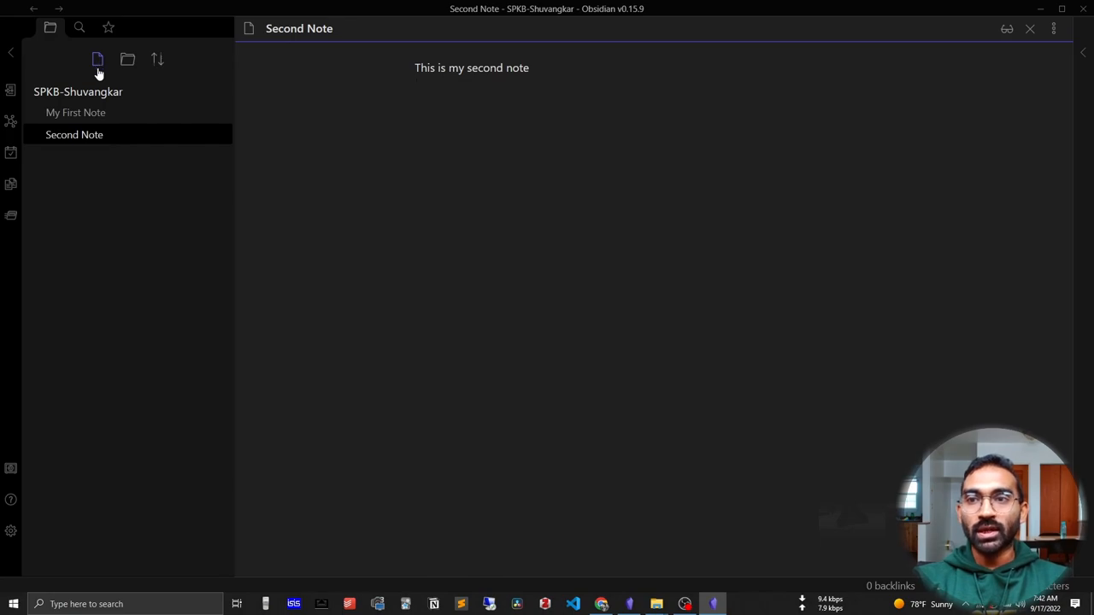
pyautogui.press('Ctrl+n')
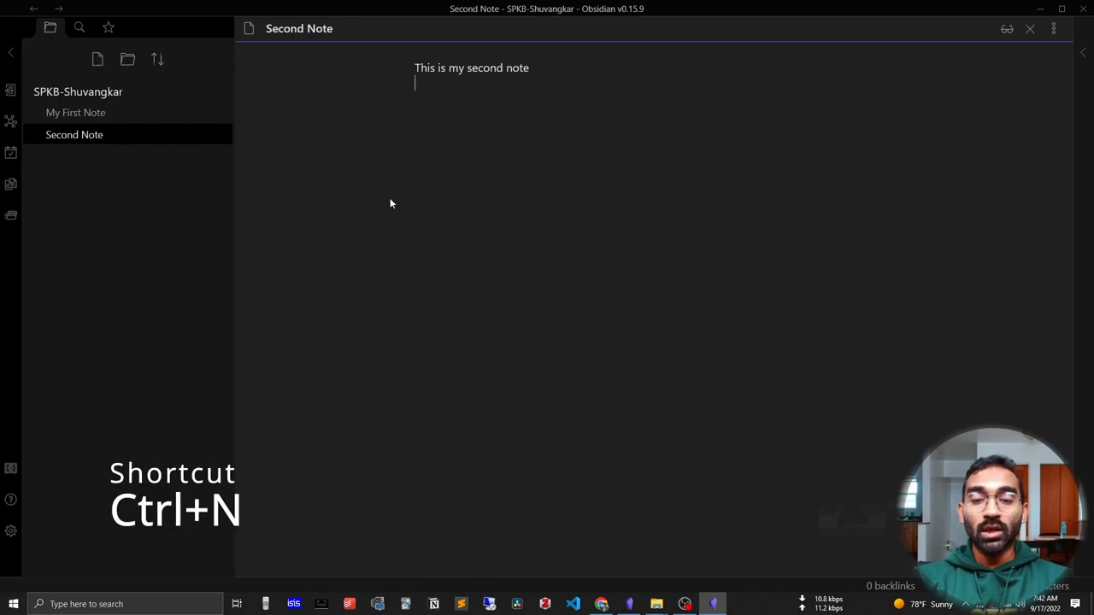
pyautogui.press('Ctrl+n')
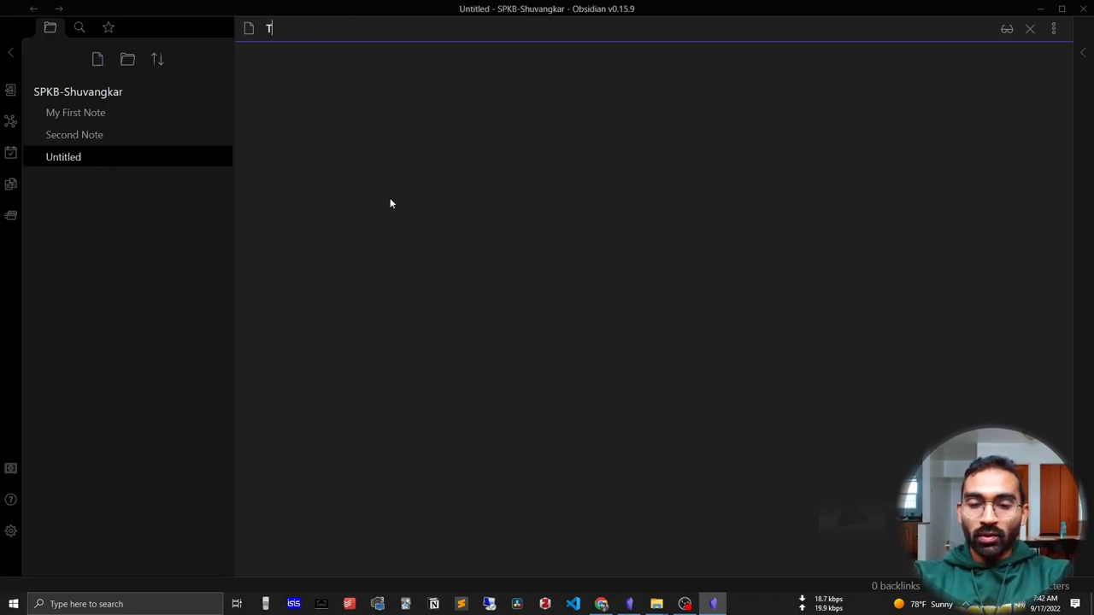
pyautogui.write('hird Note')
pyautogui.click(675, 68)
pyautogui.write('This is')
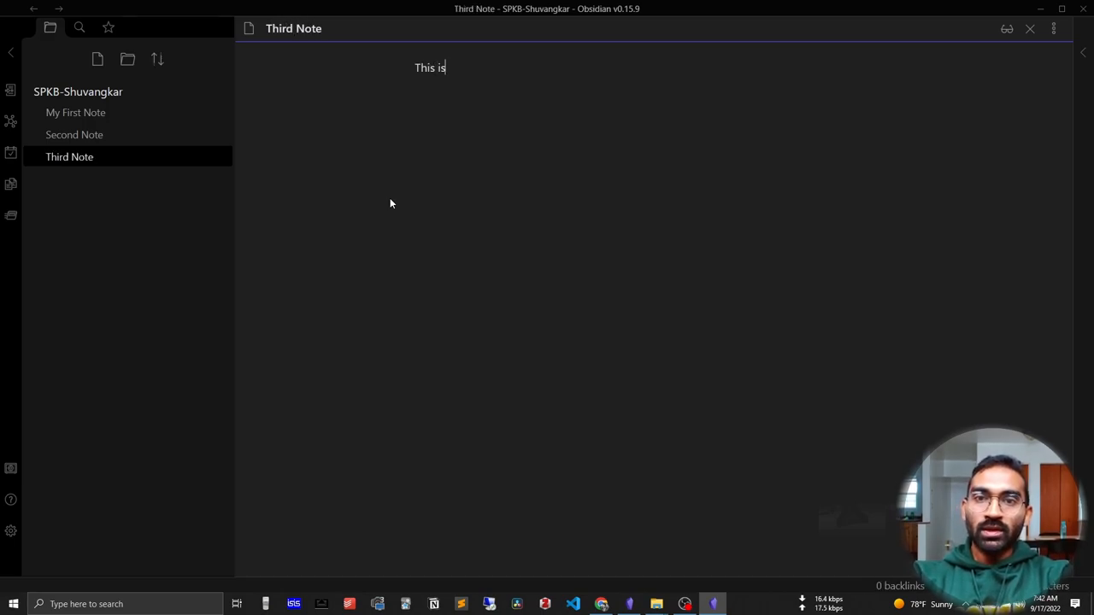
pyautogui.write('my third not')
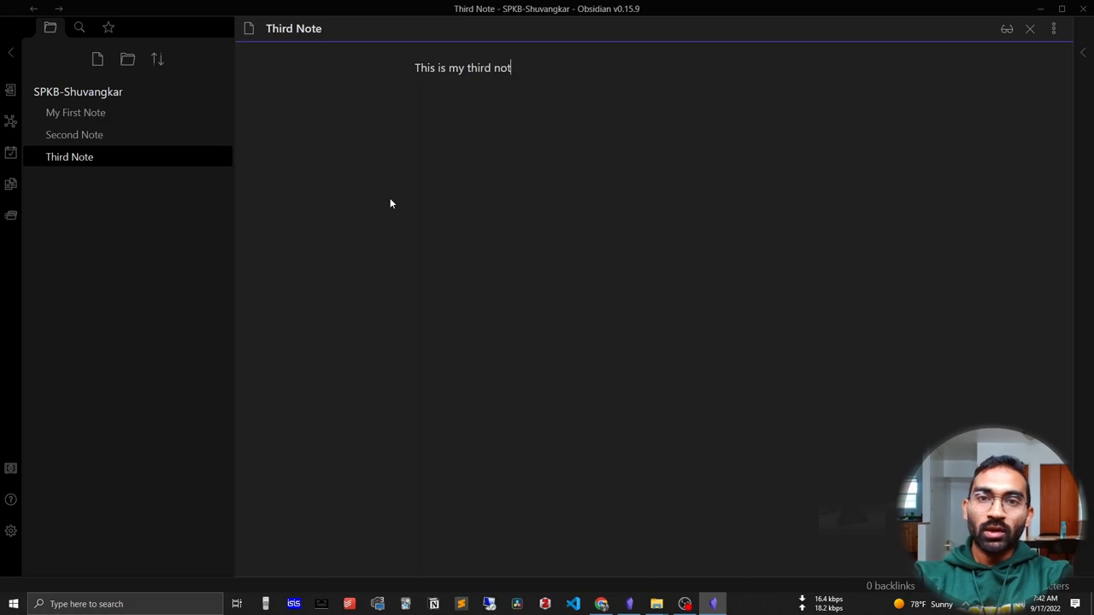
pyautogui.write('e')
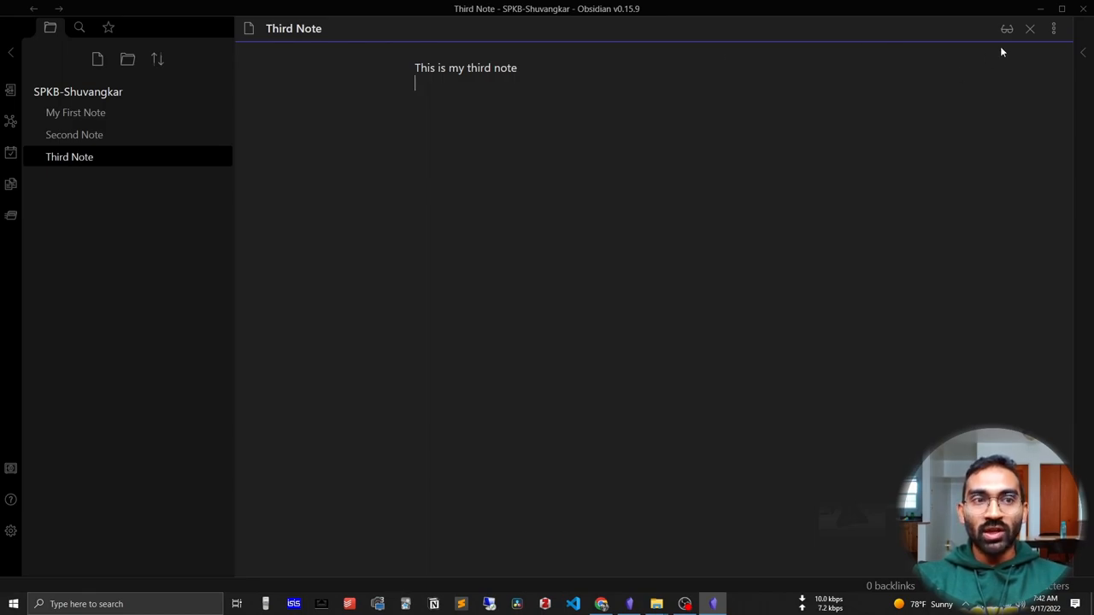
# Close Third Note, then open My First, Second and Third Note side by side
pyautogui.click(1029, 28)
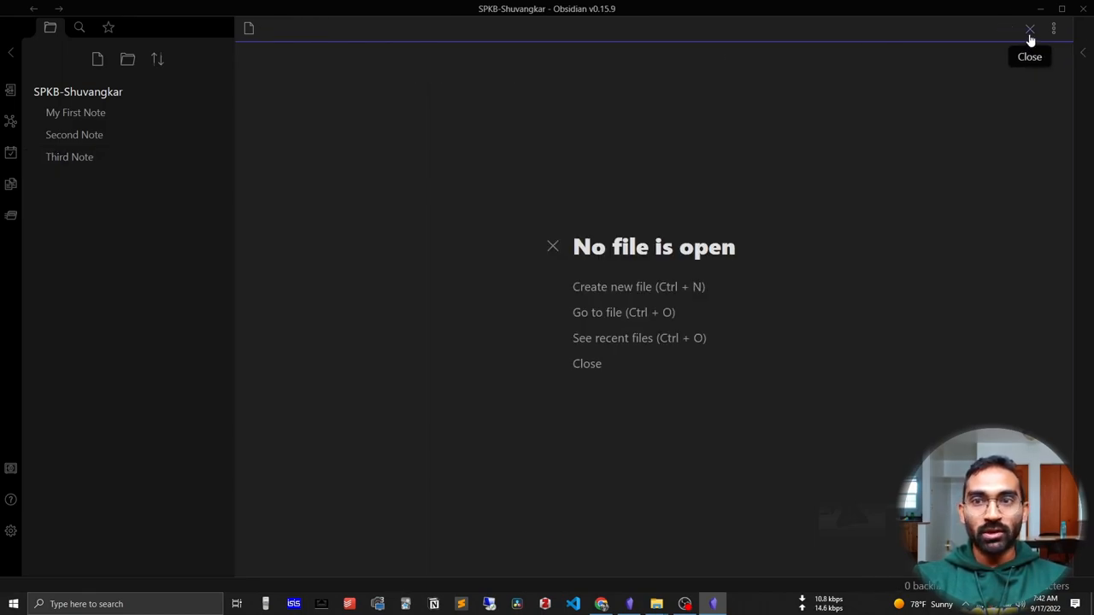
pyautogui.moveTo(141, 126)
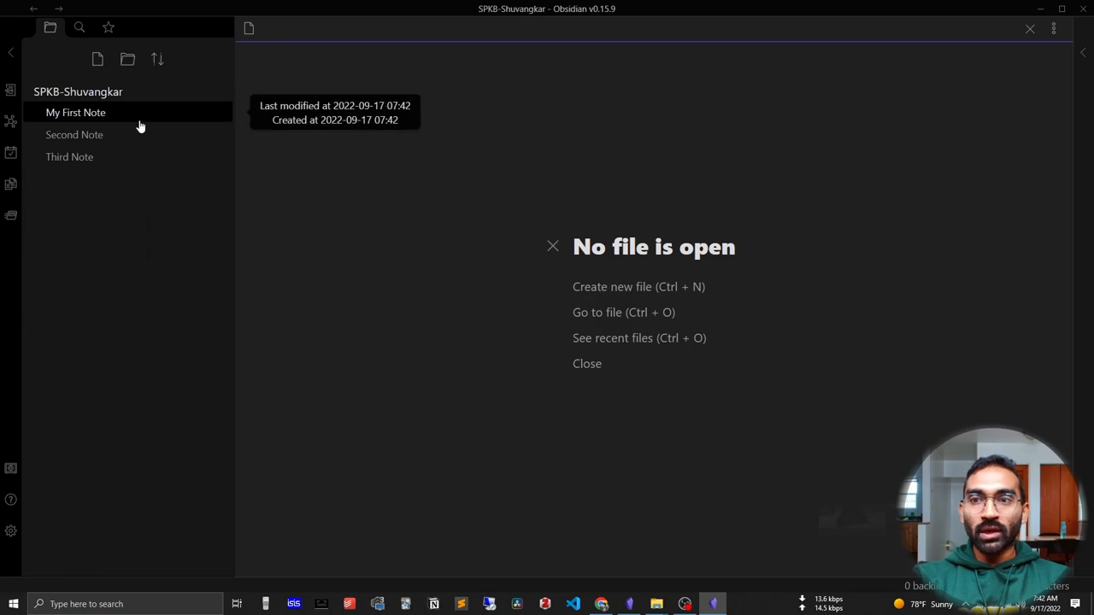
pyautogui.click(75, 111)
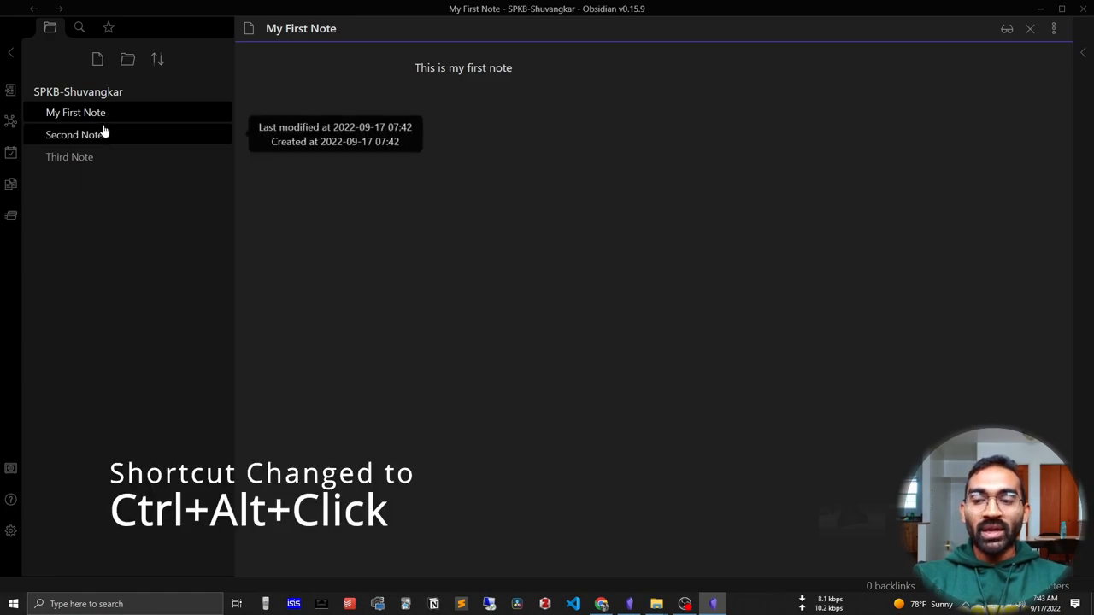
pyautogui.click(73, 134)
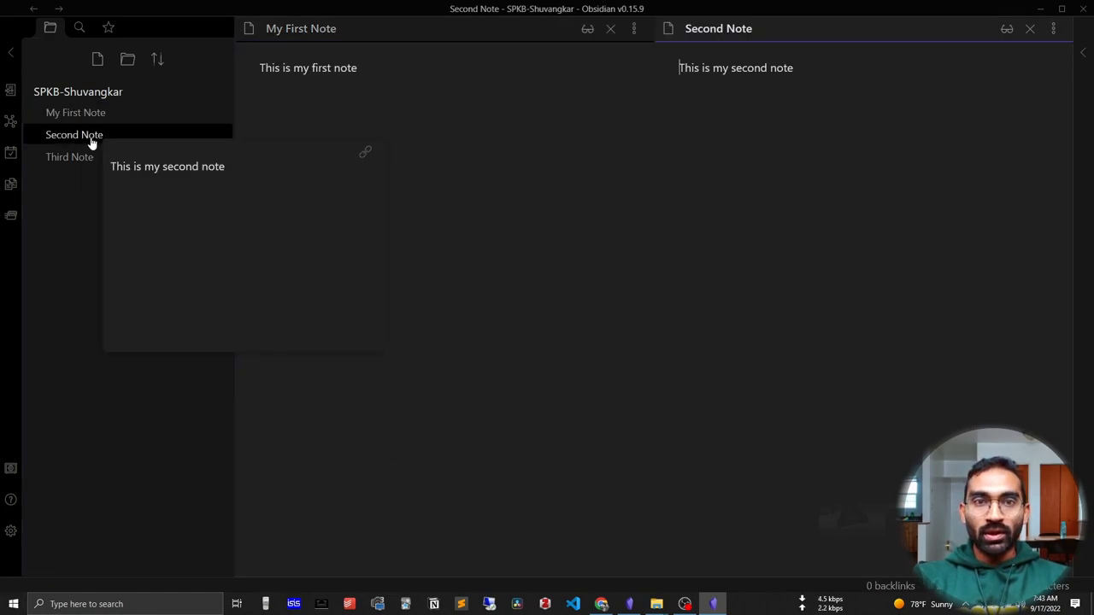
pyautogui.moveTo(70, 158)
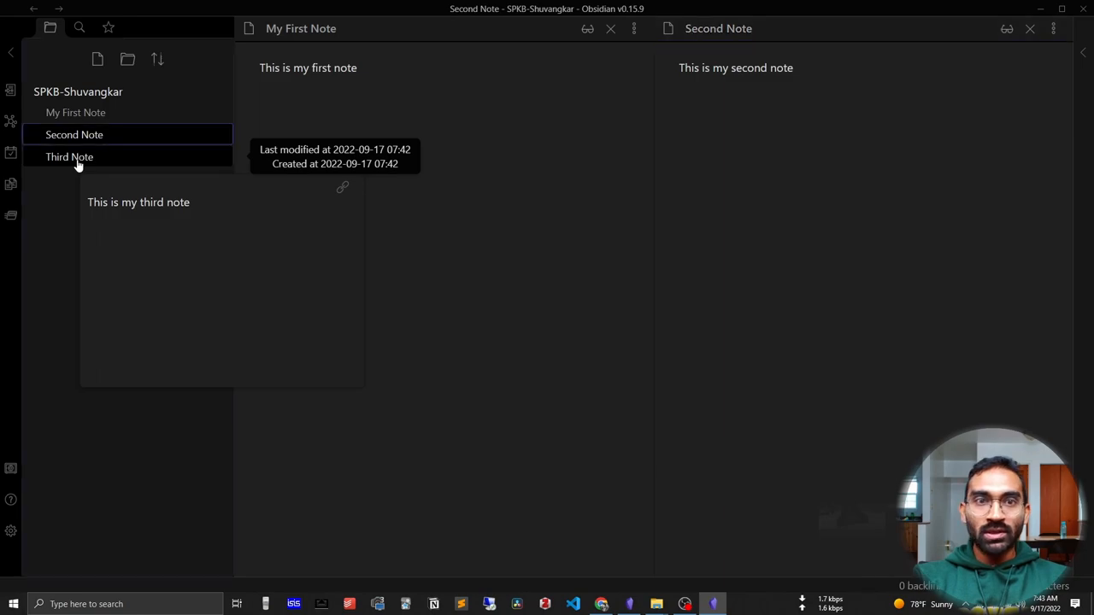
pyautogui.click(69, 156)
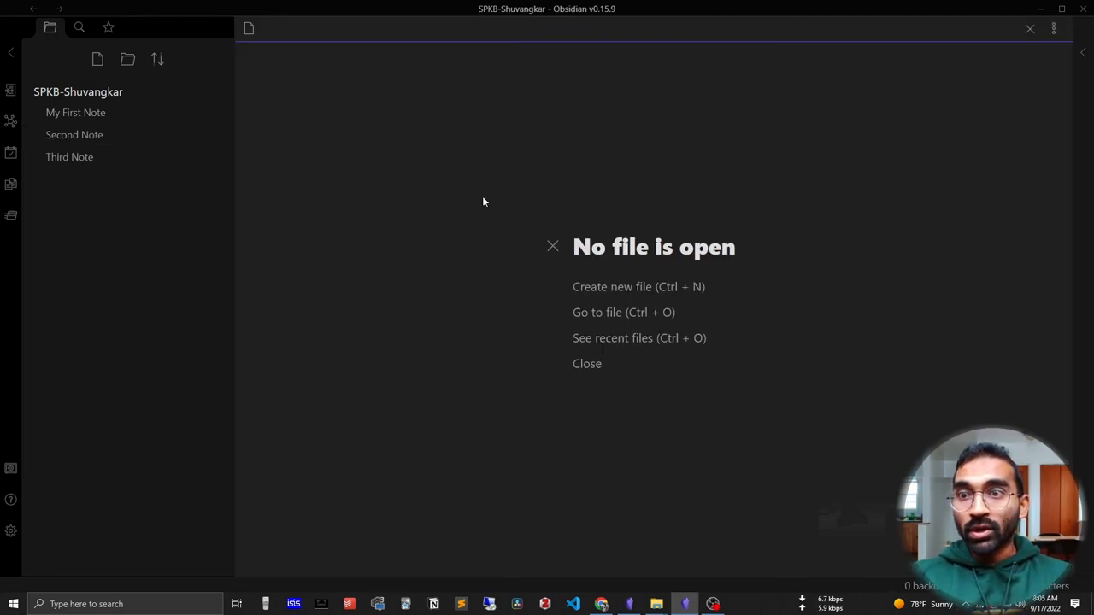
pyautogui.moveTo(128, 59)
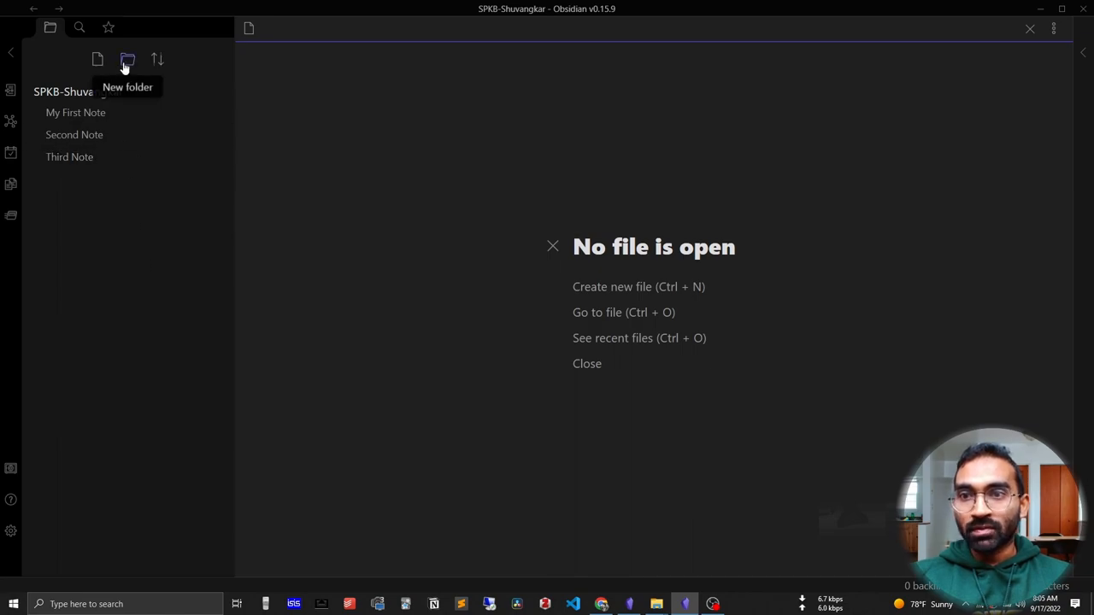
# Create the folders 'fleeting Notes' and 'Permanent Notes' in the vault
pyautogui.click(128, 59)
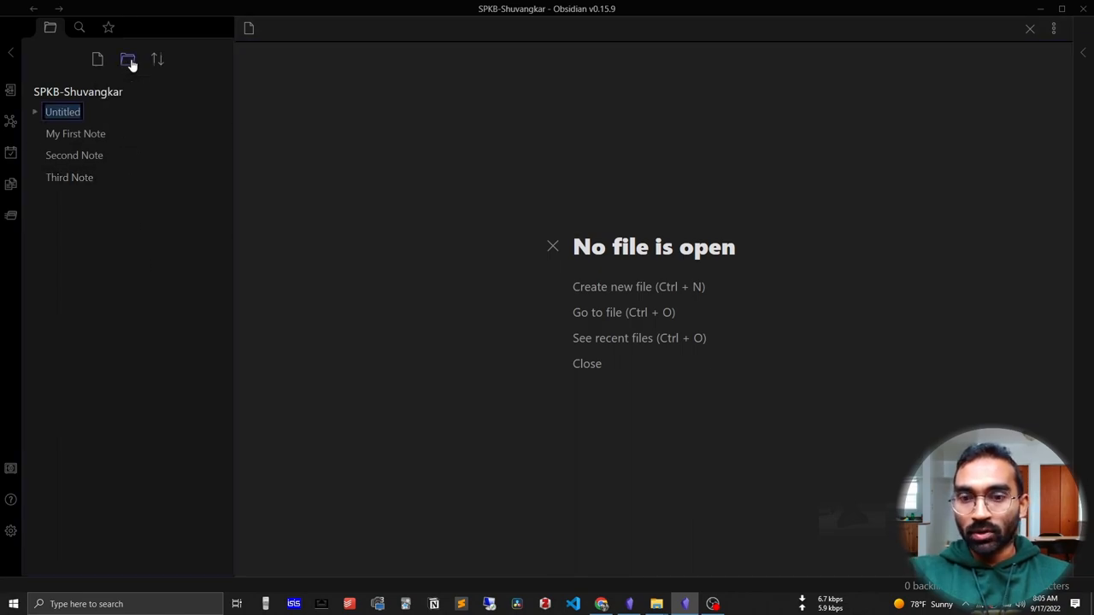
pyautogui.write('flee')
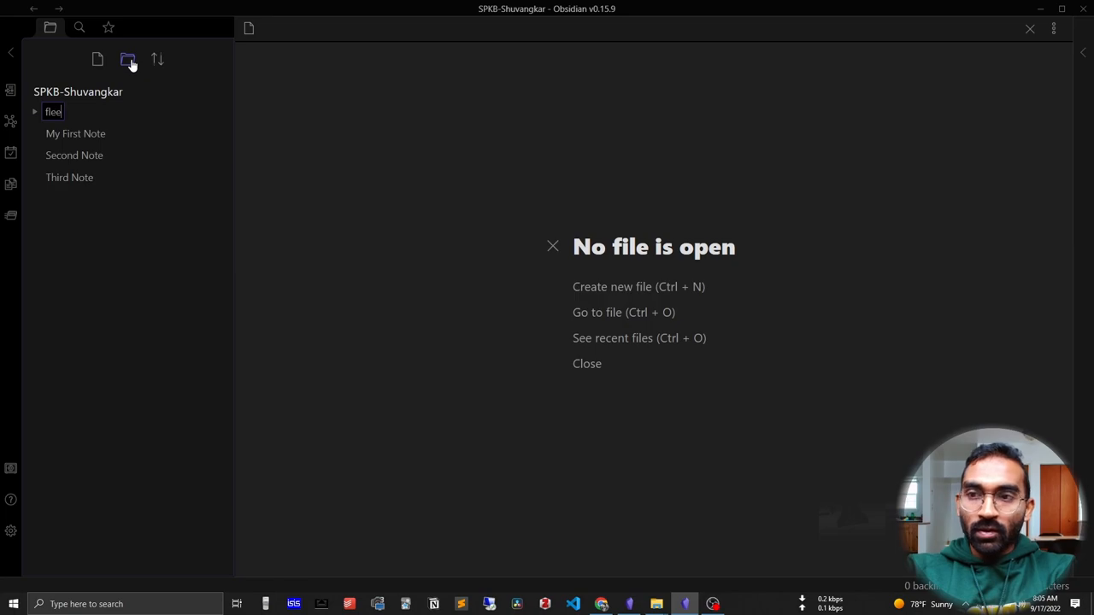
pyautogui.write('ting Notes')
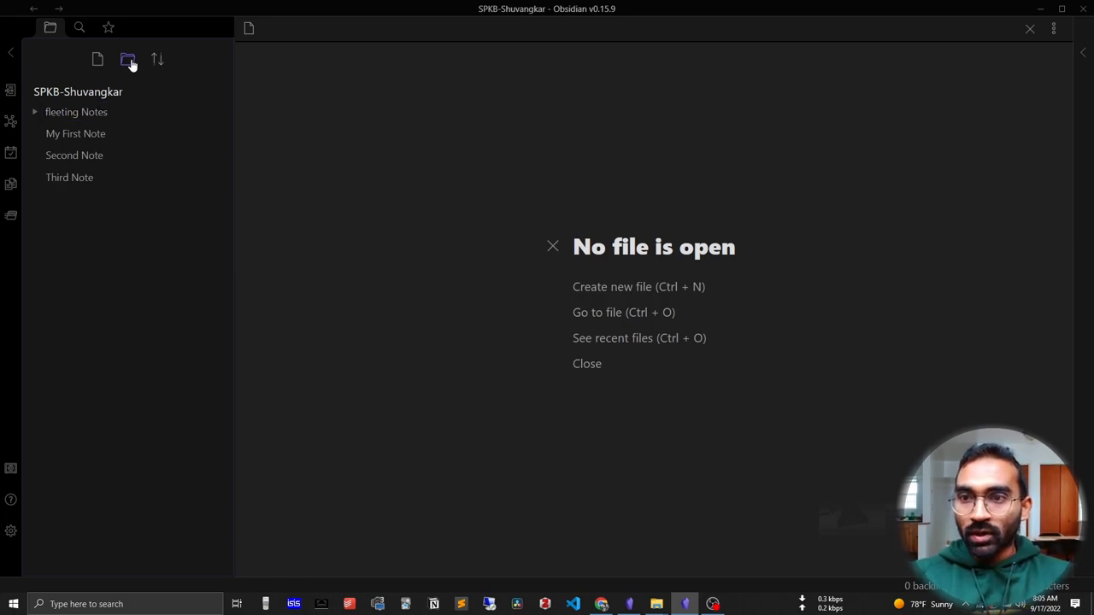
pyautogui.click(127, 59)
pyautogui.write('Permanent Notes')
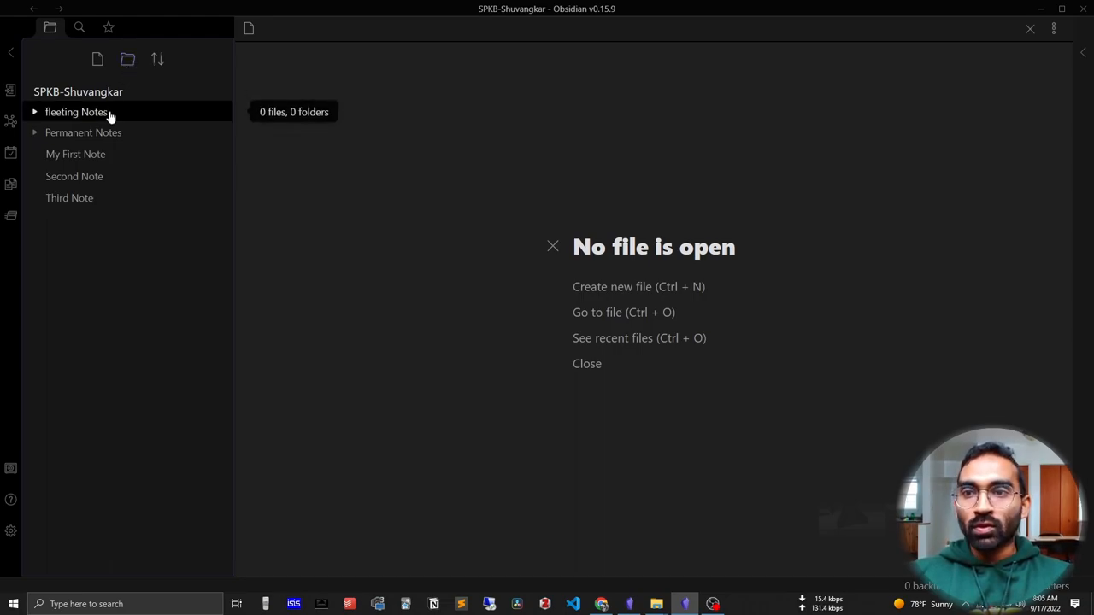
# Pick an option from the fleeting Notes folder's context menu and expand that folder
pyautogui.rightClick(77, 112)
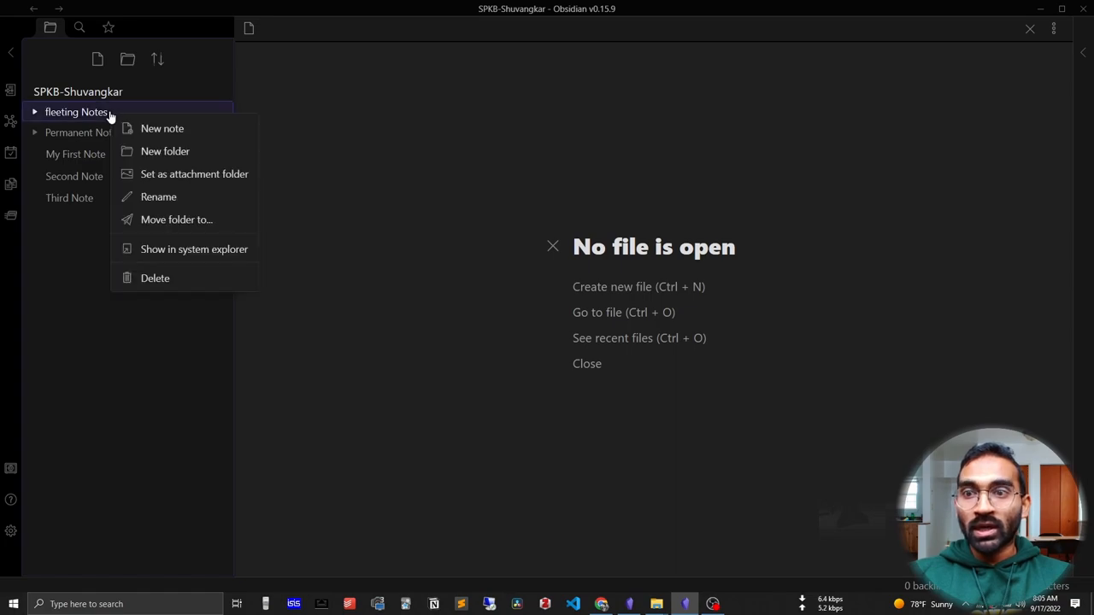
pyautogui.click(163, 128)
pyautogui.write('This is my fourth note')
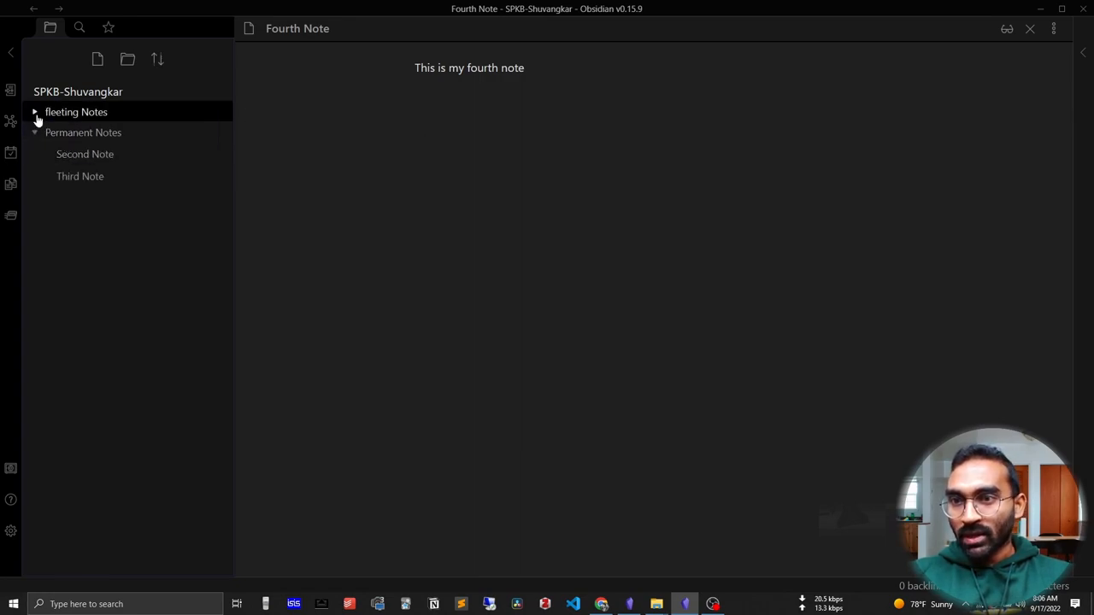
pyautogui.click(36, 112)
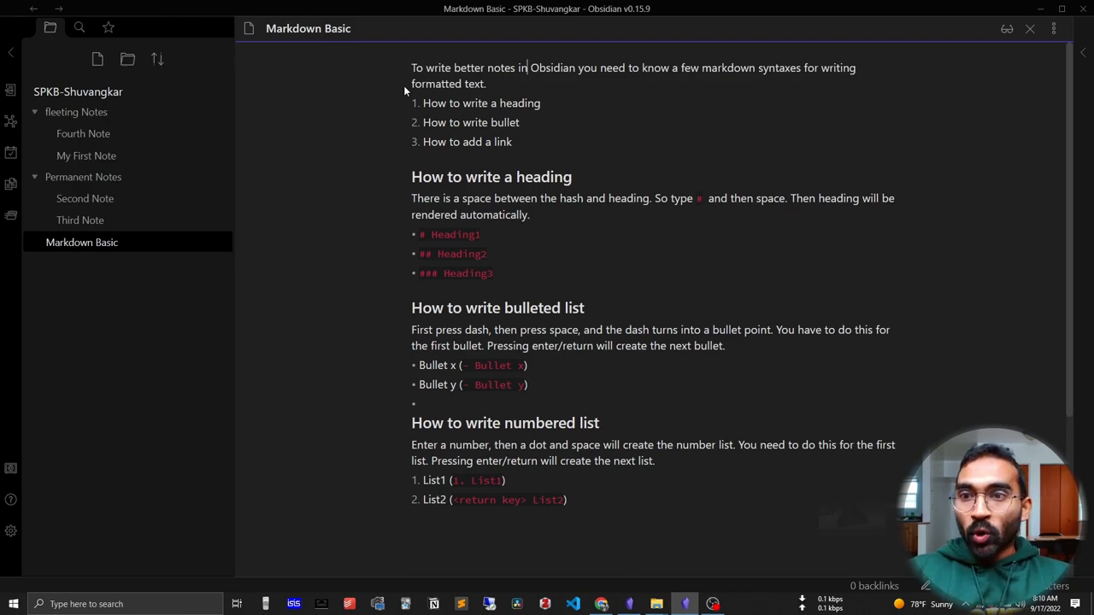
# Open My First Note in a split pane beside Markdown Basic and add a new line
pyautogui.click(86, 156)
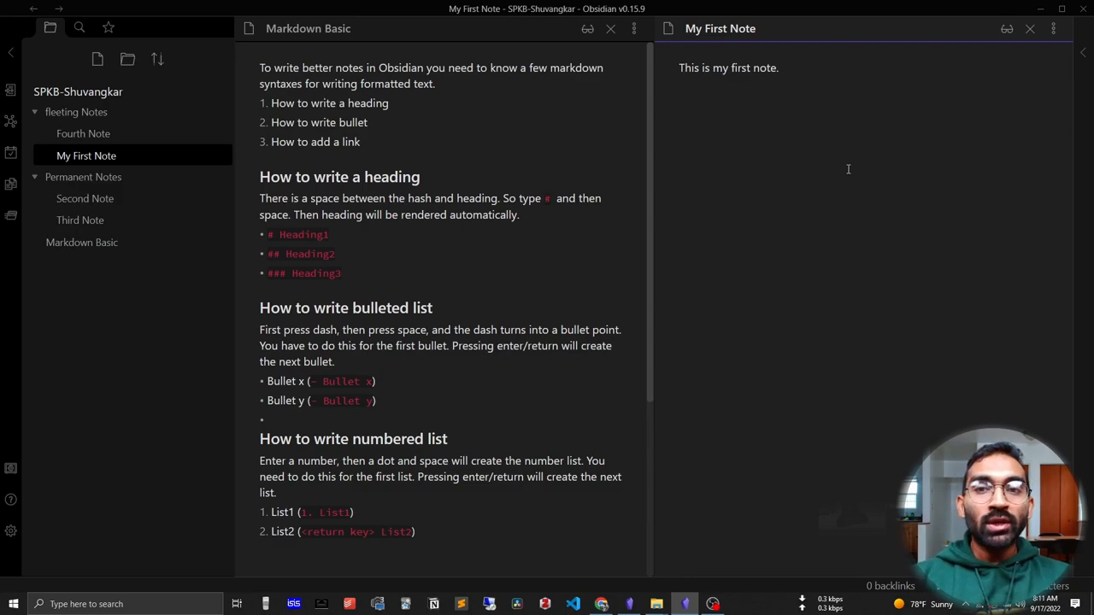
pyautogui.press('Return')
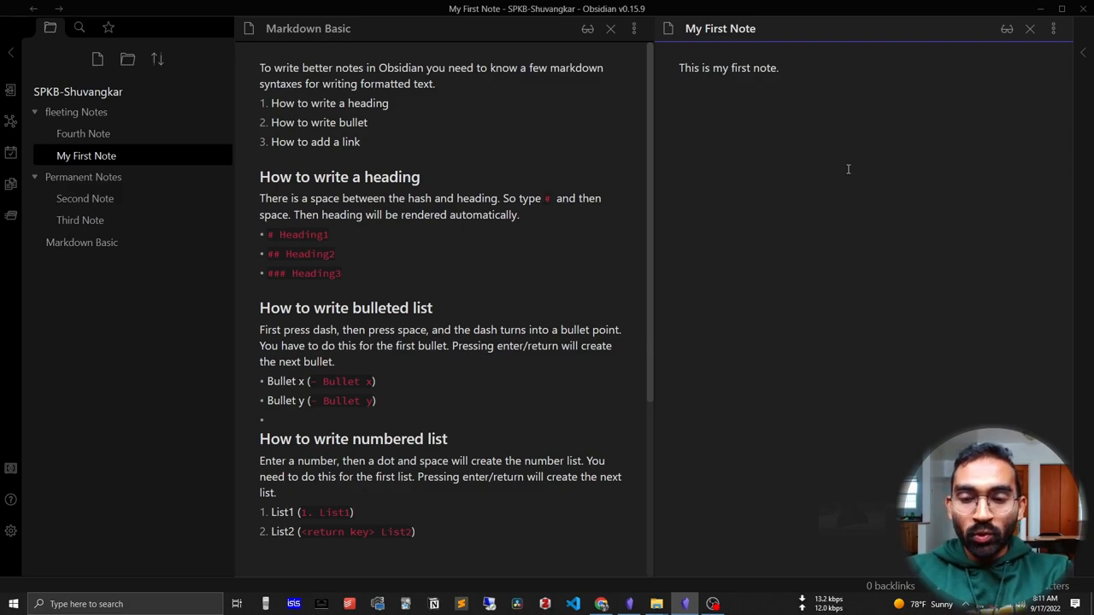
# Add a '# My Test' heading and a '##' subheading with 'This is under my subheading'
pyautogui.write('#')
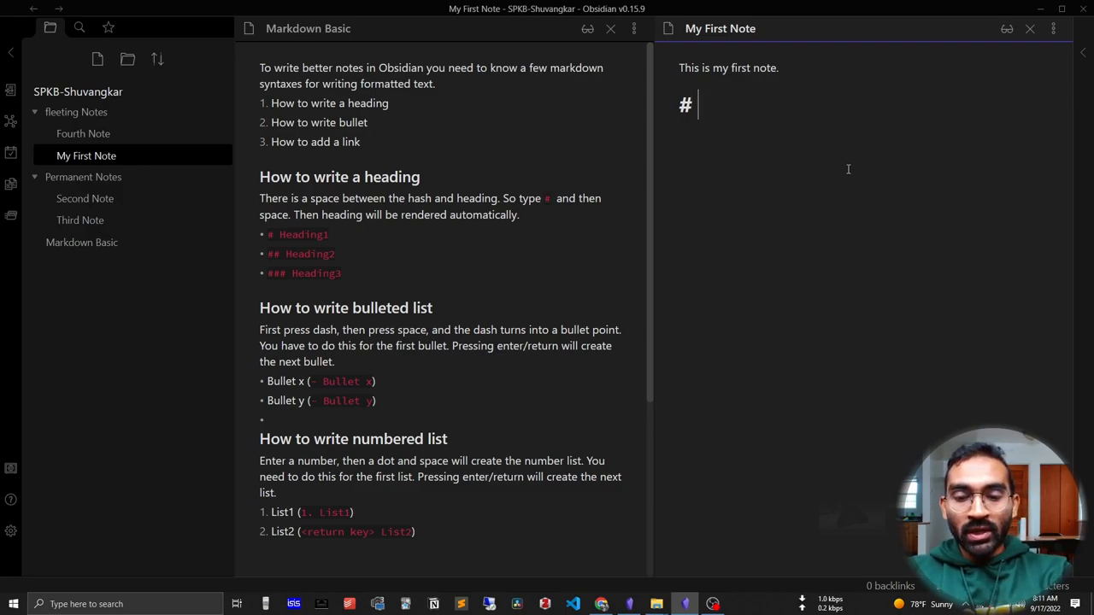
pyautogui.write('My Test Heading')
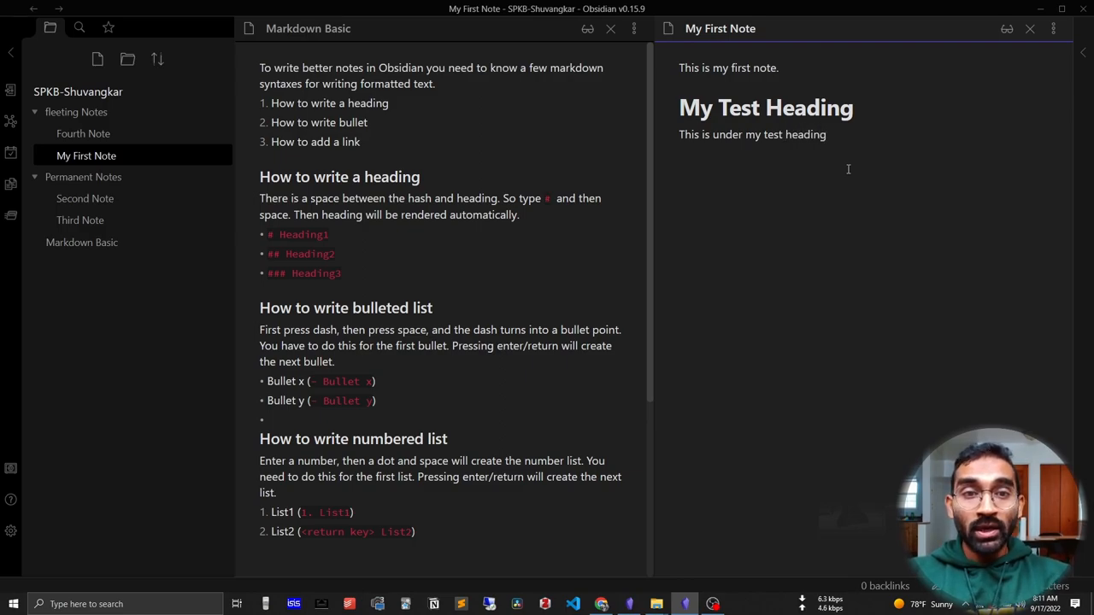
pyautogui.write('##')
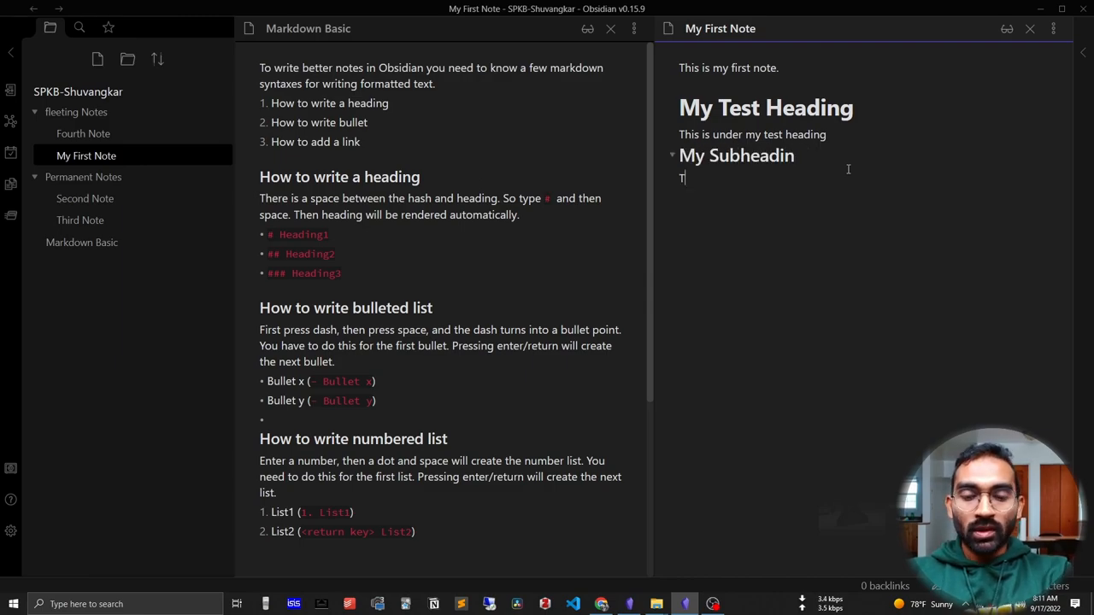
pyautogui.write('This is under my subheading')
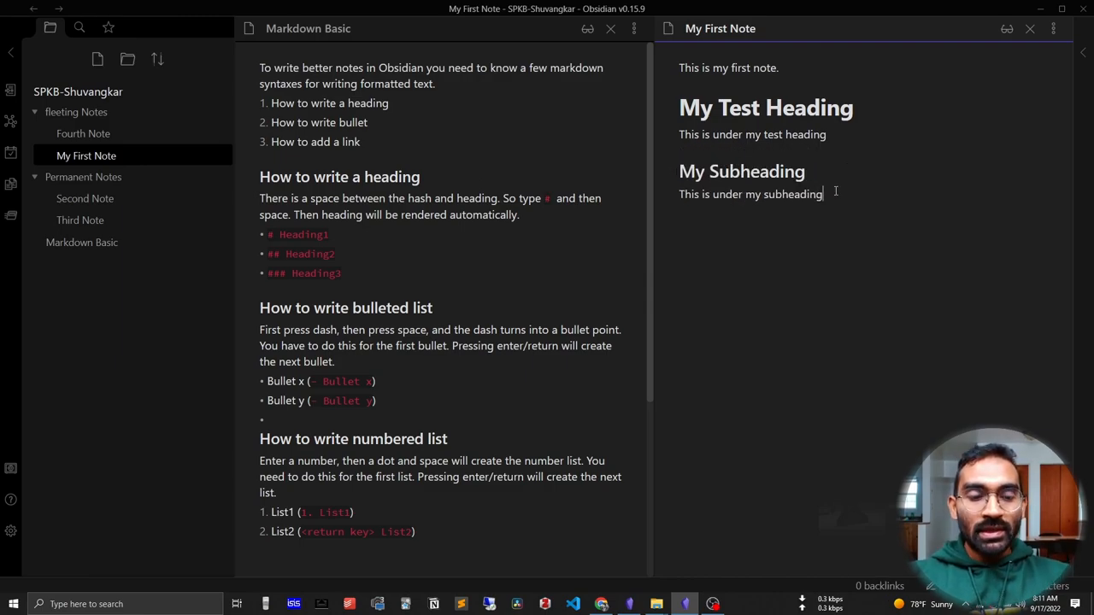
pyautogui.press('Return')
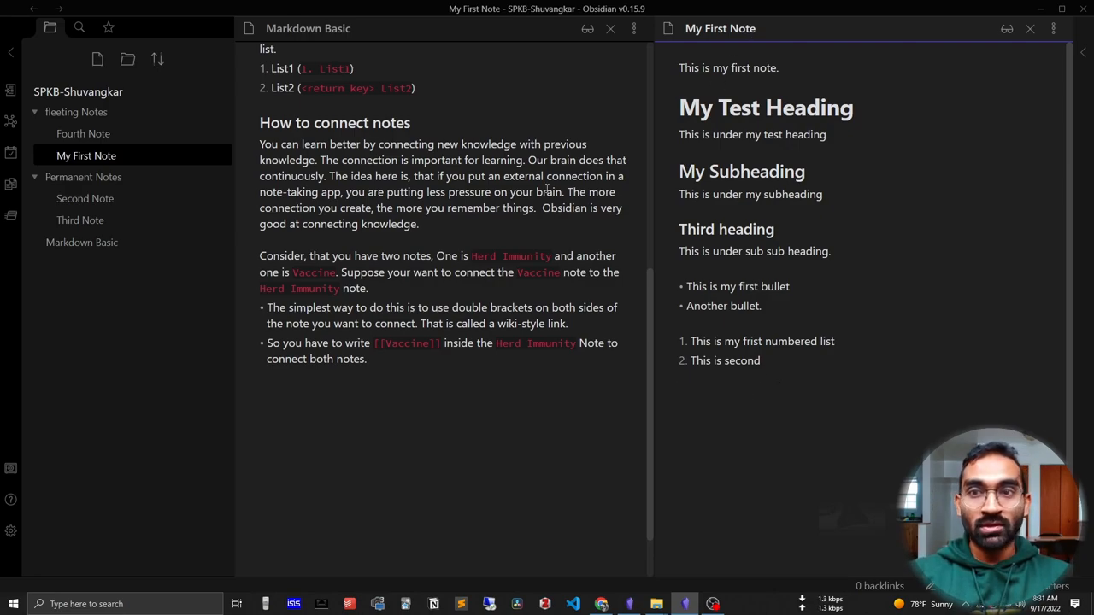
pyautogui.moveTo(81, 242)
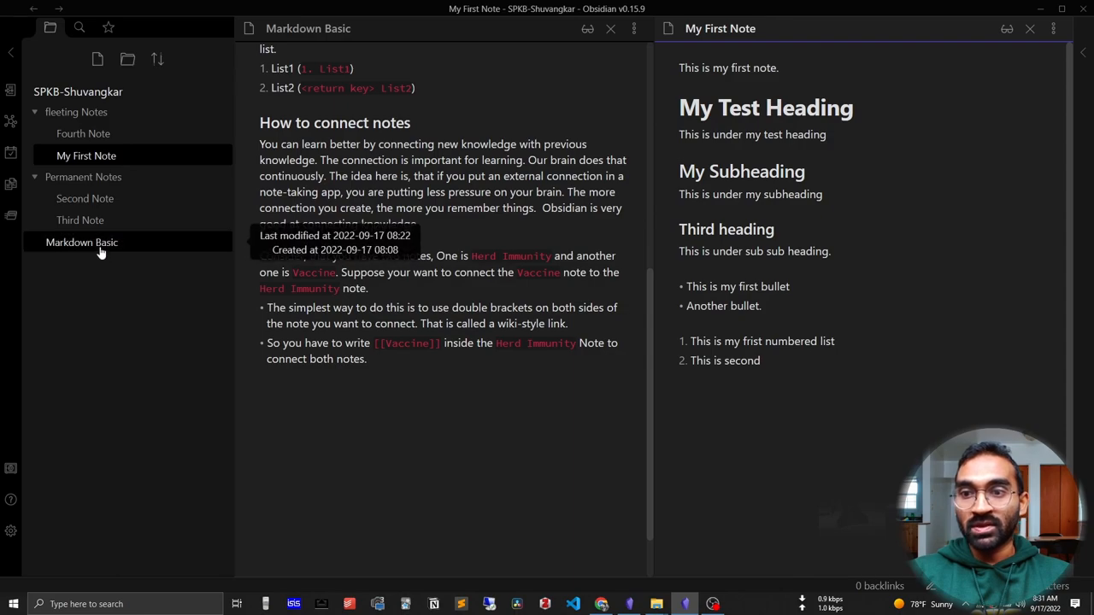
# Write 'All the examples here I have taken from [[Markdown Basic]]' in My First Note
pyautogui.write('All the examples here I have')
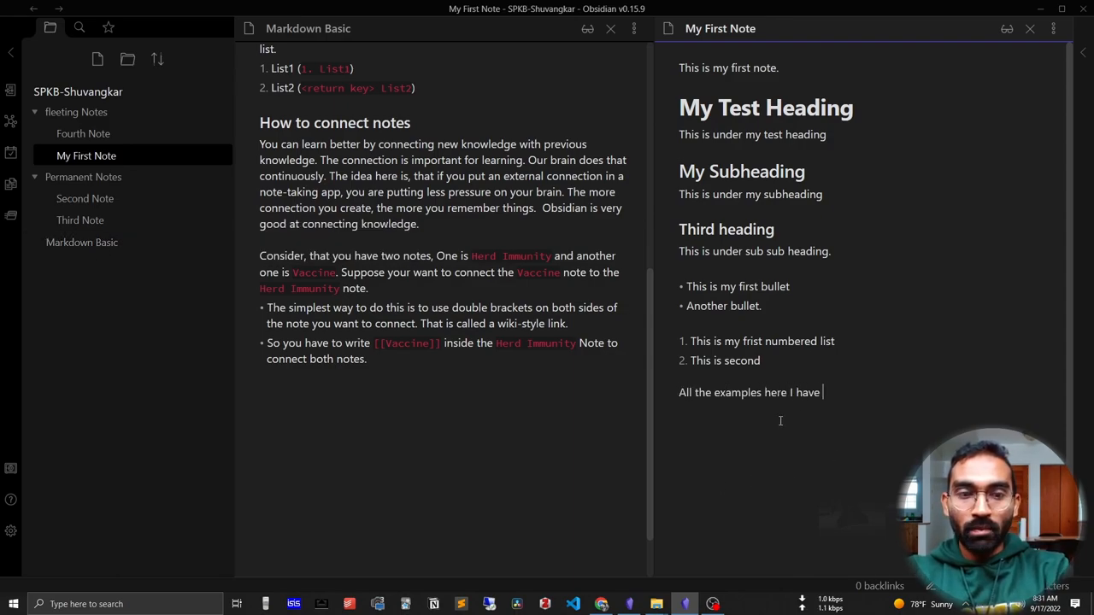
pyautogui.write('taken from')
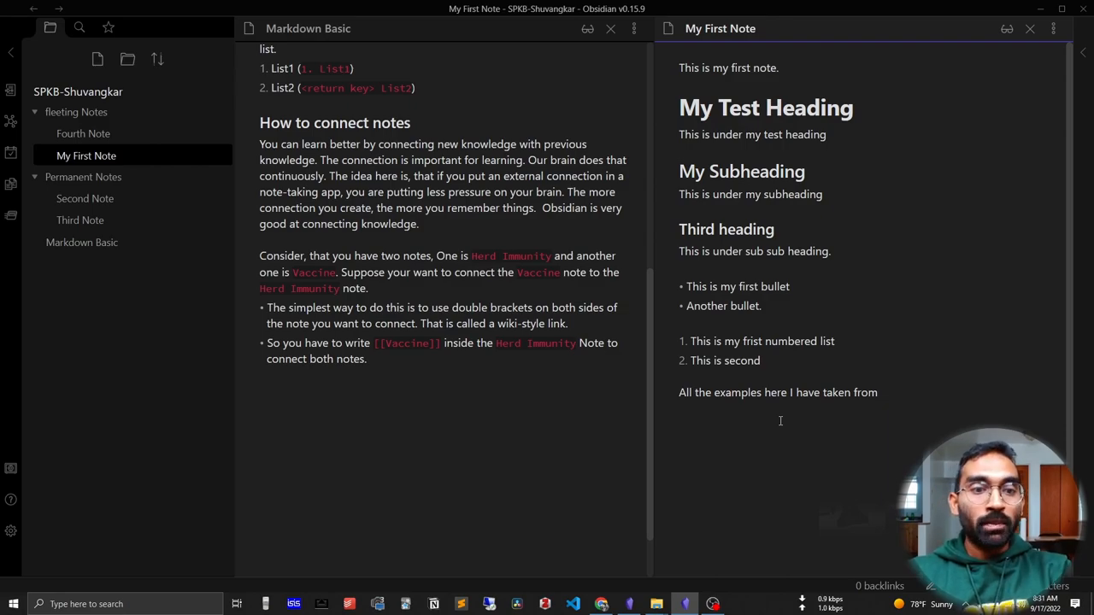
pyautogui.write('[[')
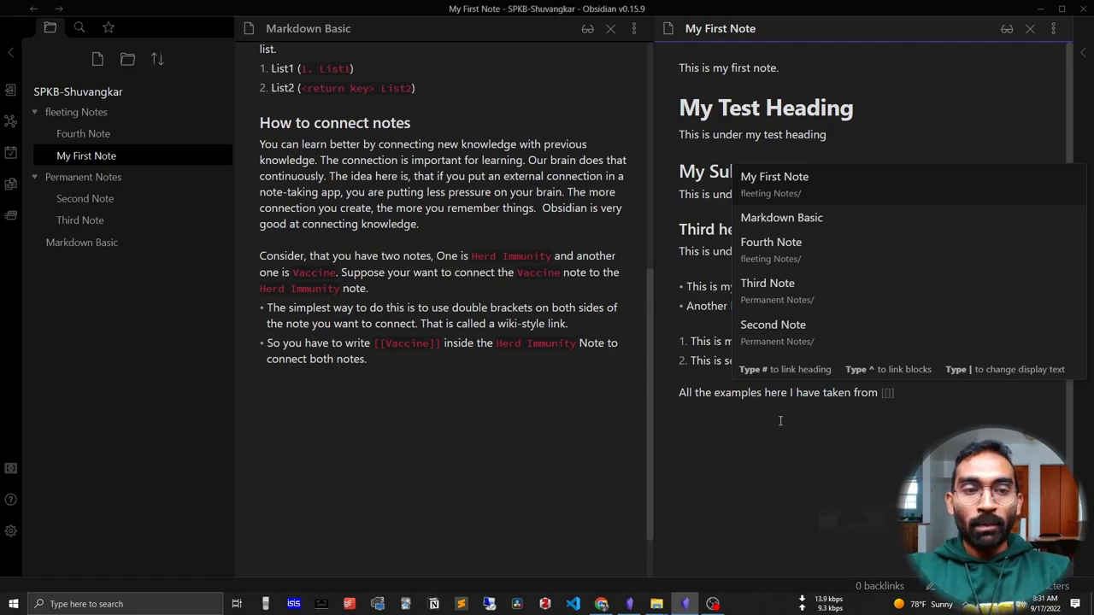
pyautogui.write('markdow')
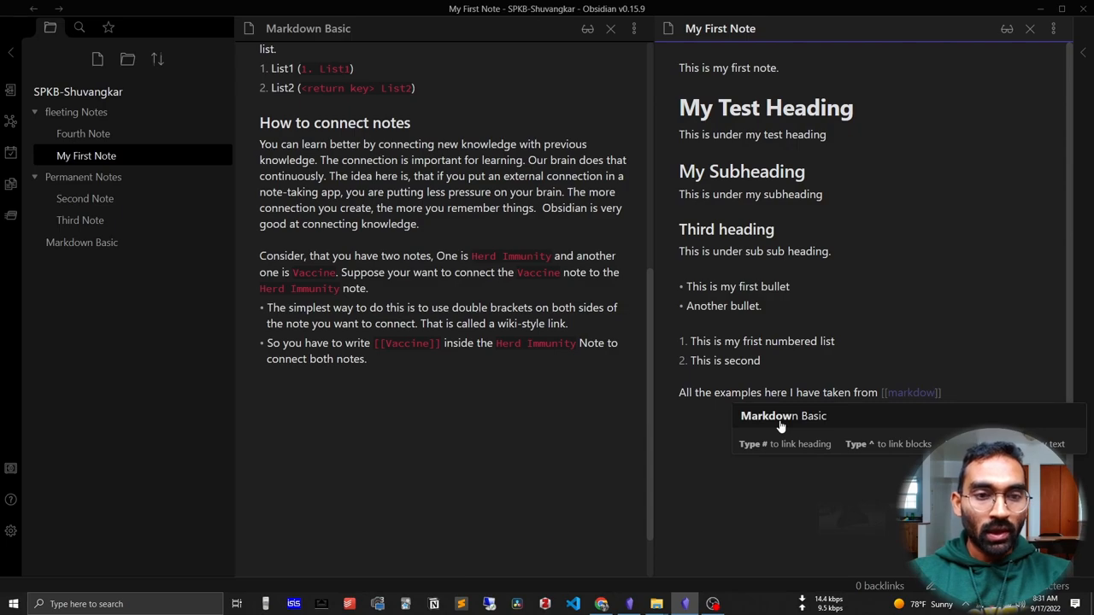
pyautogui.click(782, 415)
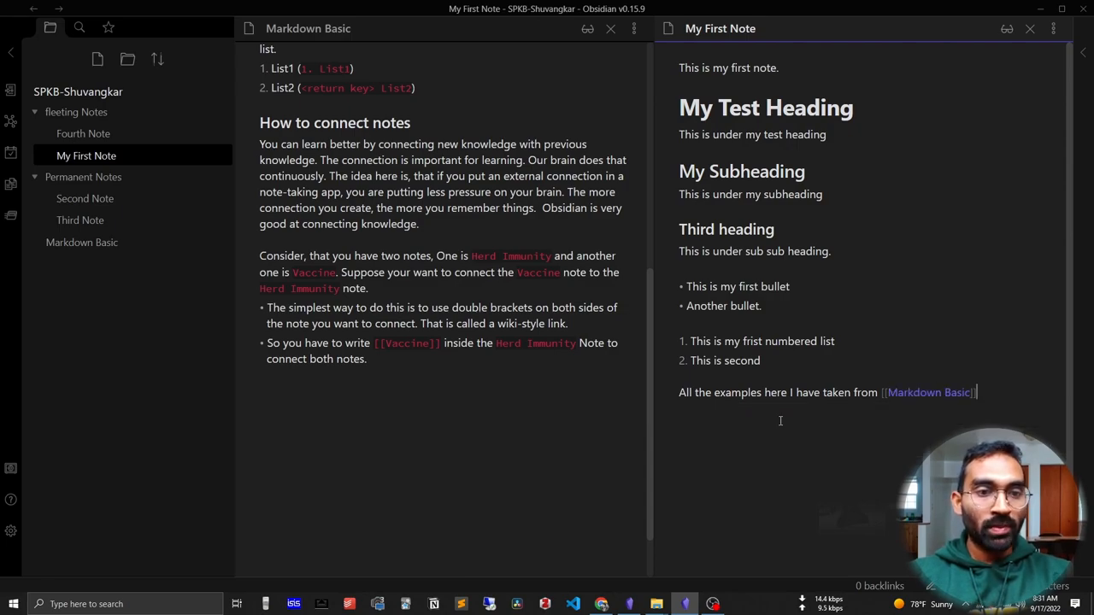
pyautogui.moveTo(788, 415)
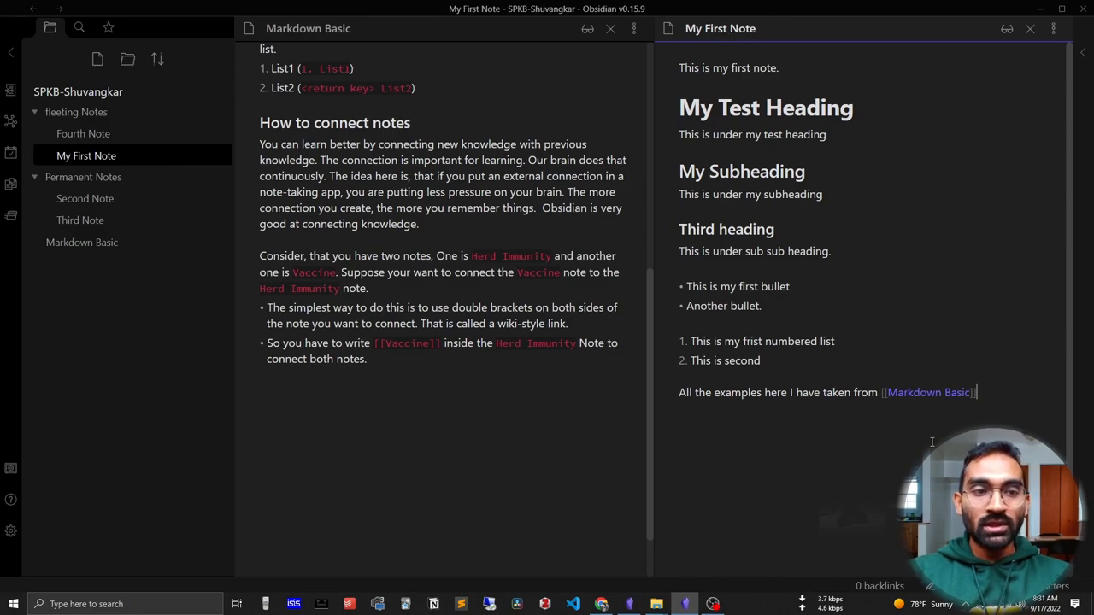
pyautogui.moveTo(928, 392)
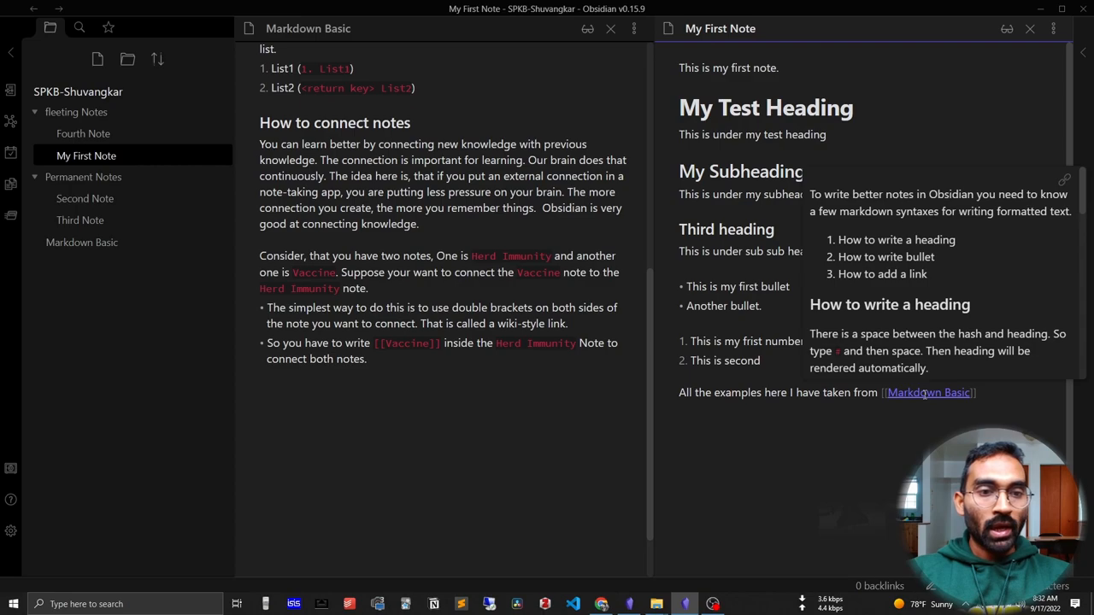
pyautogui.moveTo(903, 269)
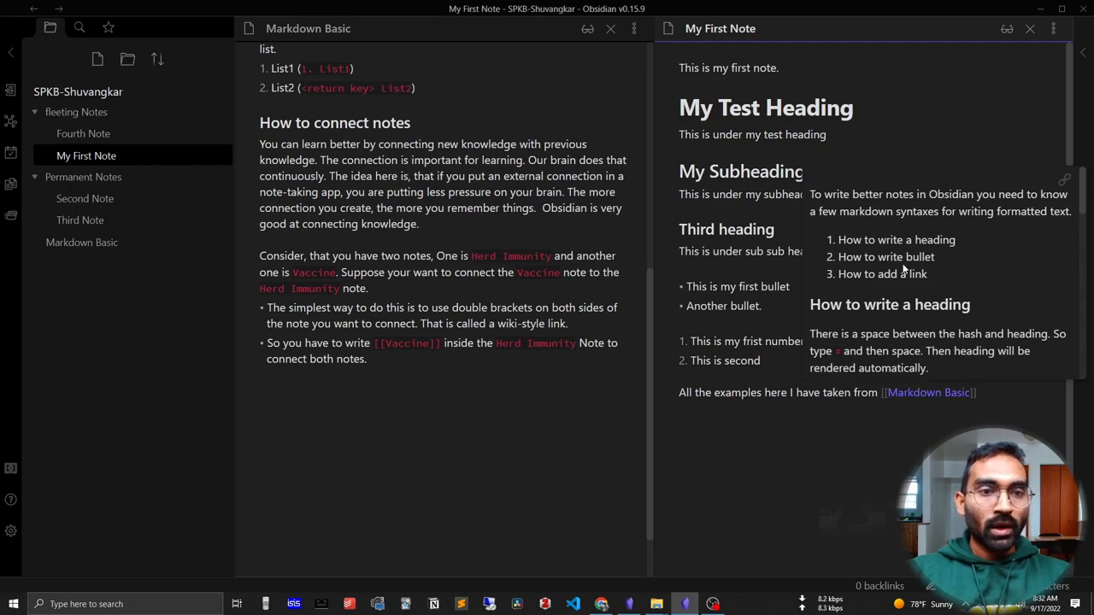
pyautogui.scroll(-3)
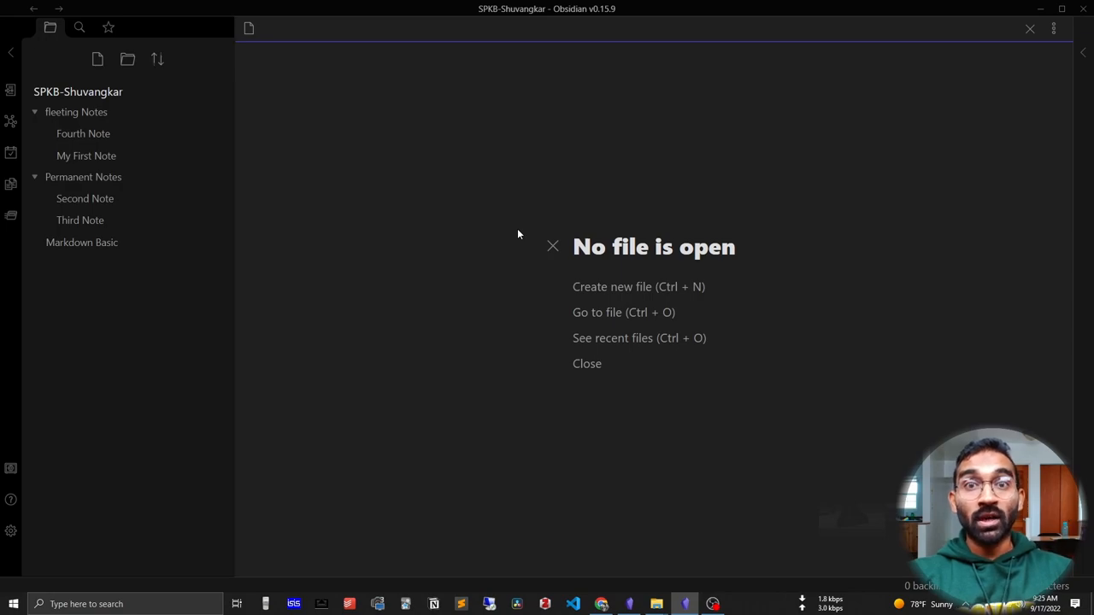
pyautogui.moveTo(11, 122)
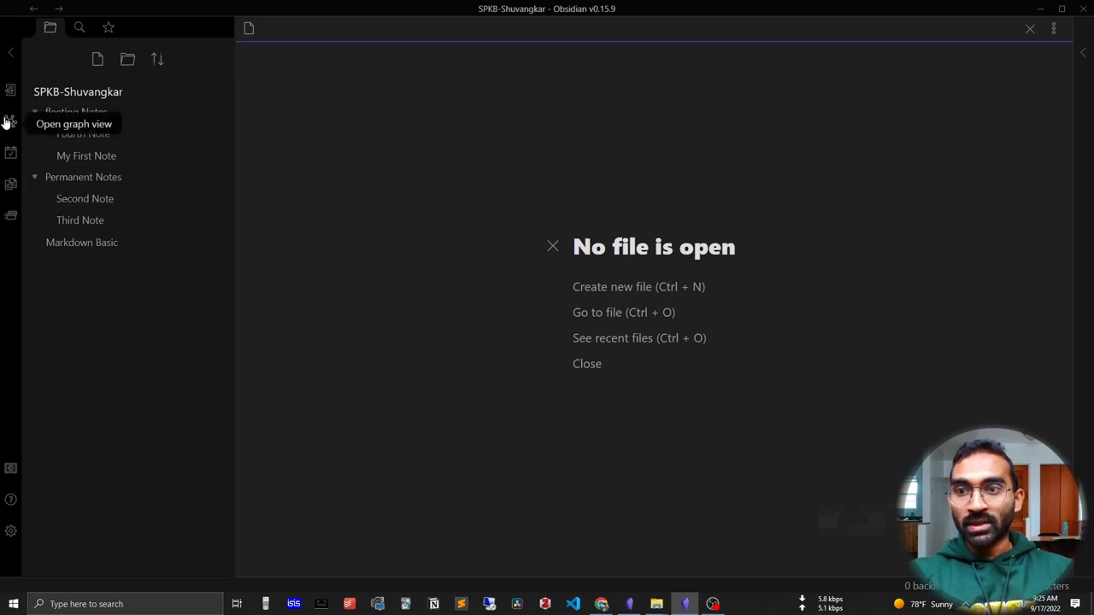
# Open graph view, reposition the My First Note node, and open Third Note alongside
pyautogui.click(11, 121)
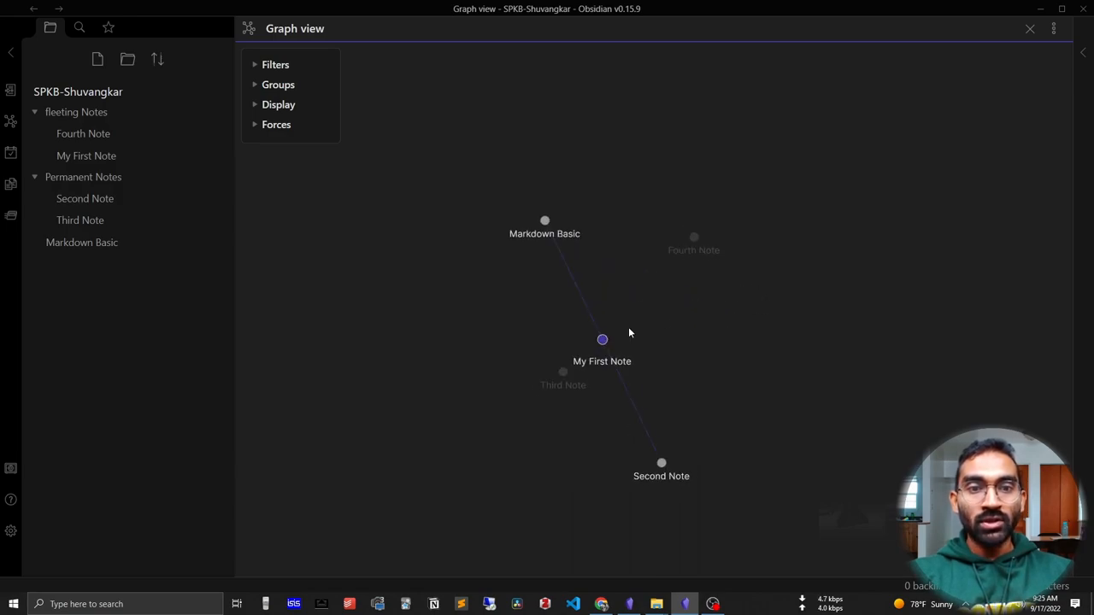
pyautogui.moveTo(601, 339); pyautogui.dragTo(684, 312)
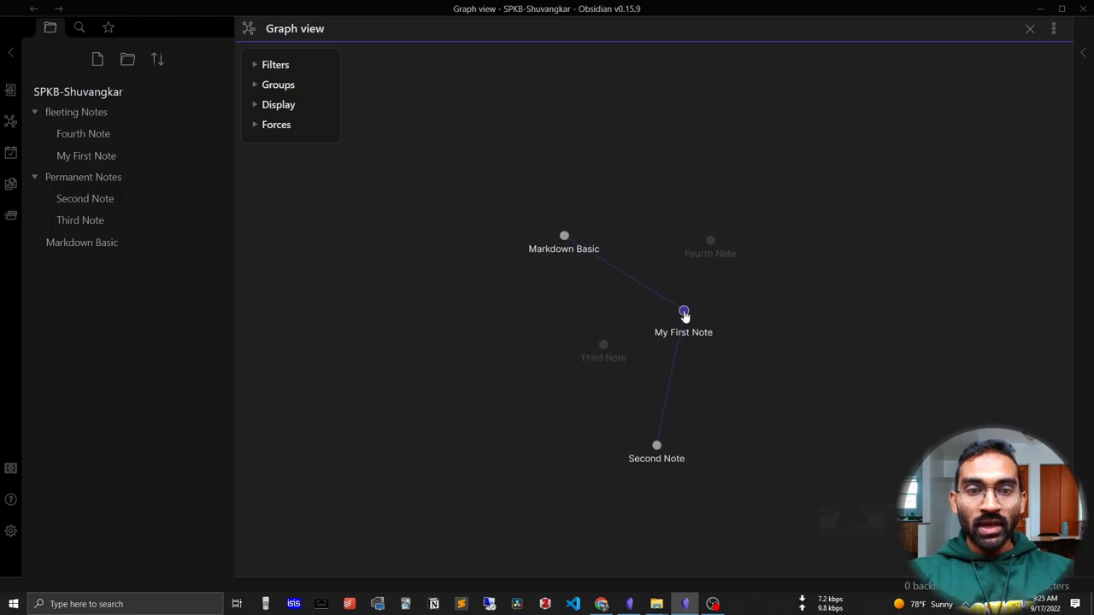
pyautogui.moveTo(80, 220)
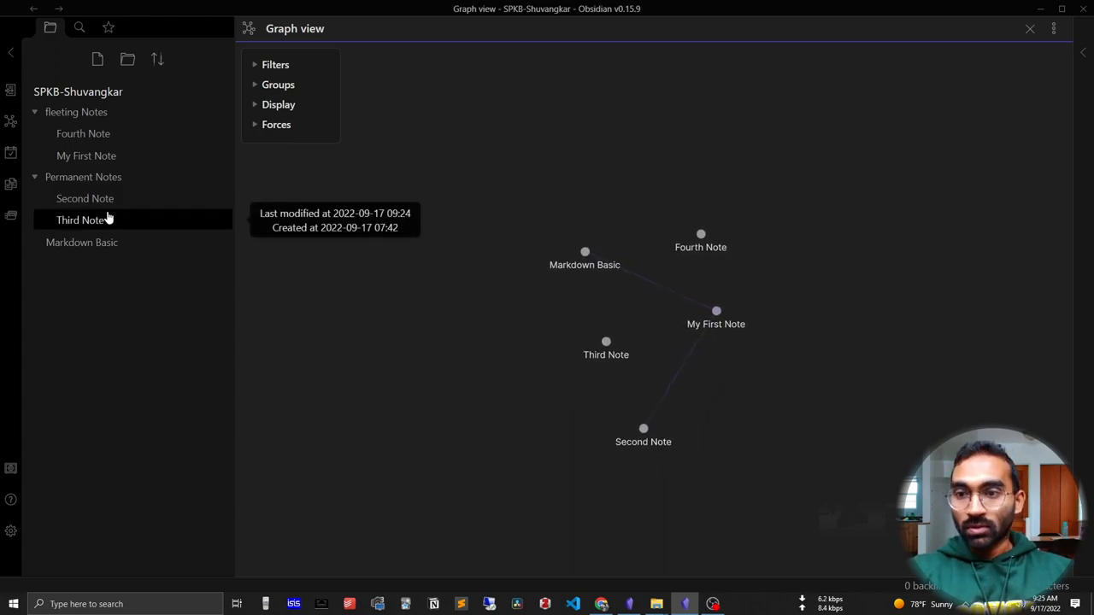
pyautogui.click(81, 219)
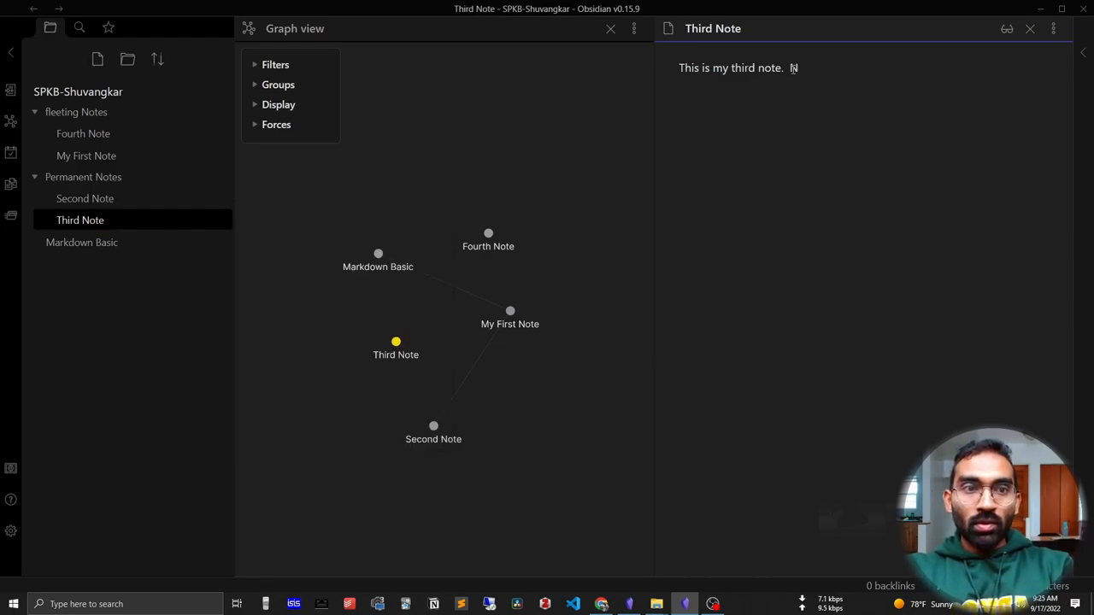
# In Third Note, write 'Now I will connect this with' plus a wiki link to My First Note
pyautogui.write('Now I will conn')
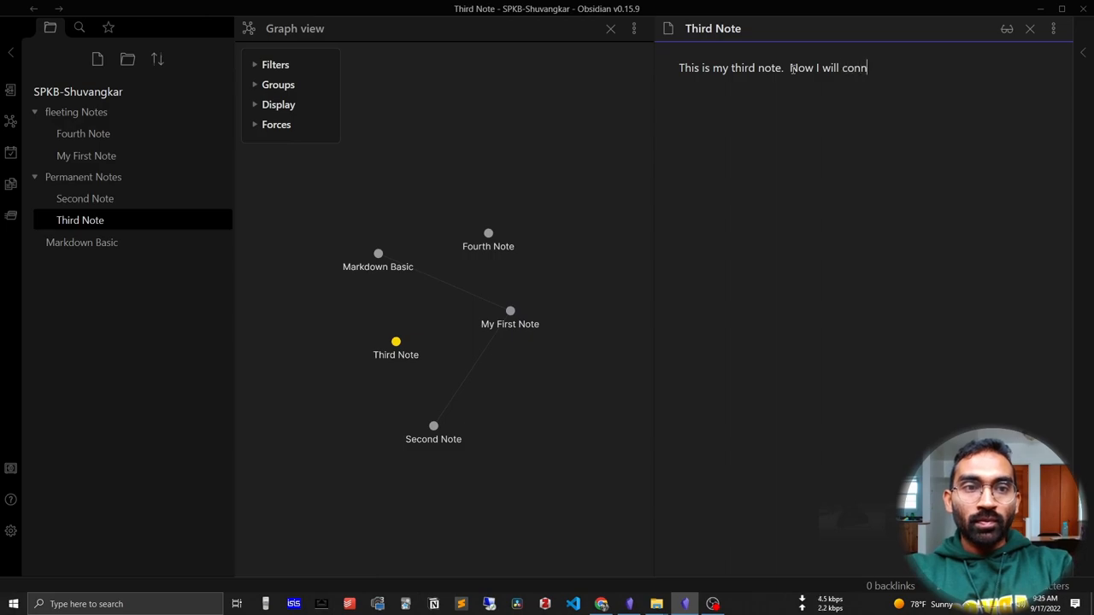
pyautogui.write('ect this with')
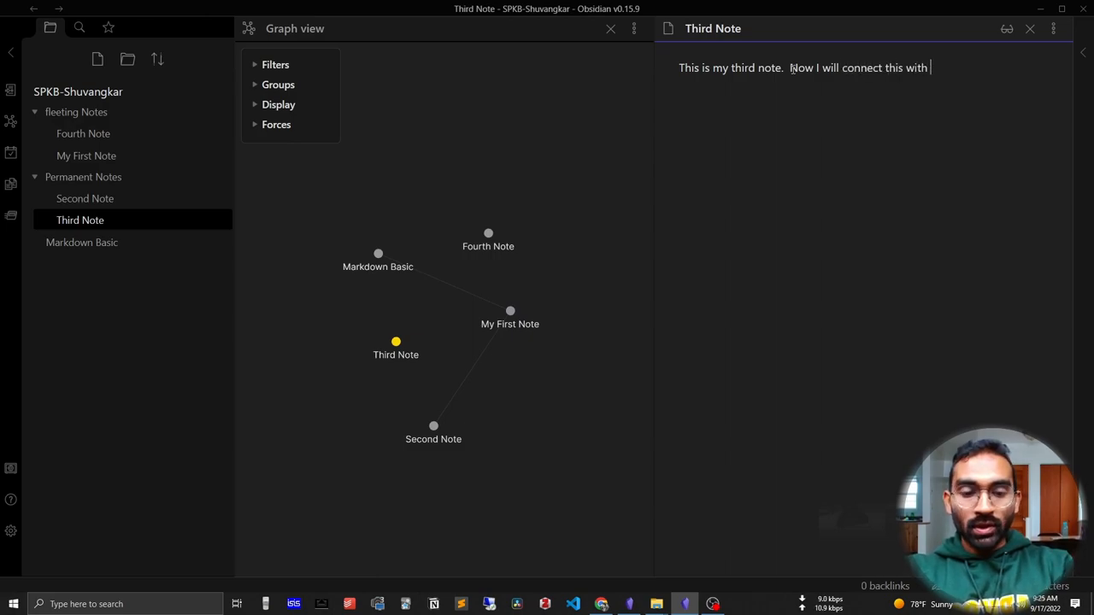
pyautogui.write('[[f')
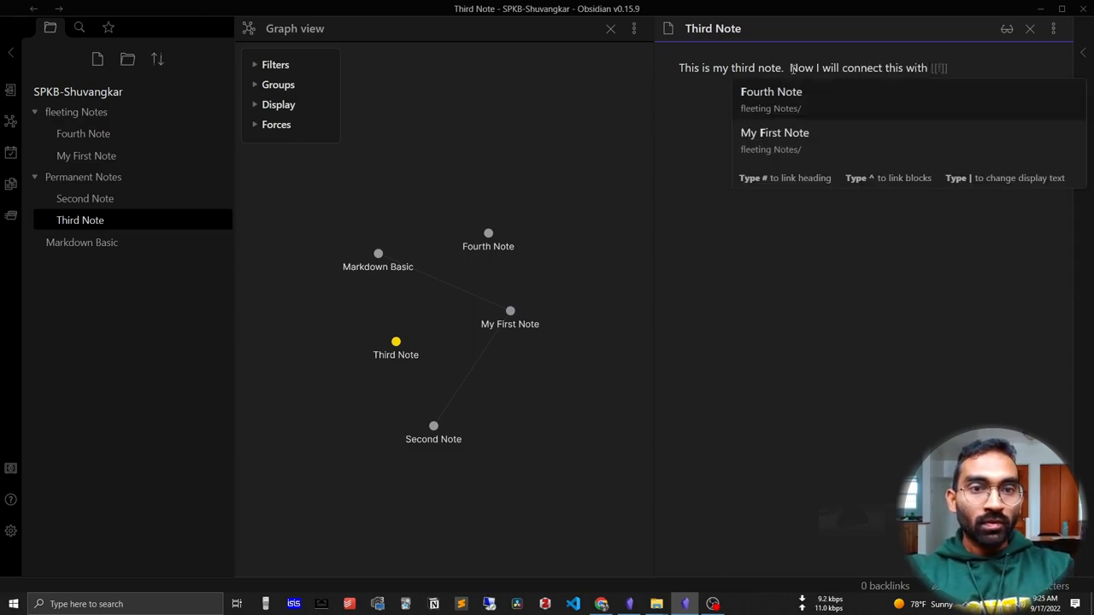
pyautogui.click(775, 133)
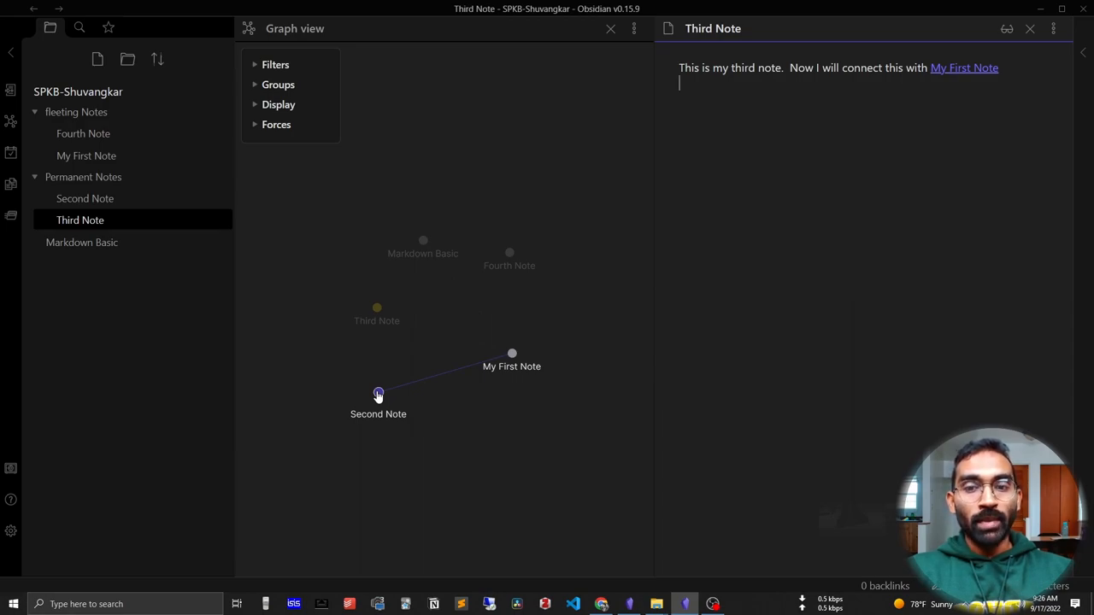
# Open Second Note and Markdown Basic from their graph nodes, then close those note tabs
pyautogui.click(377, 393)
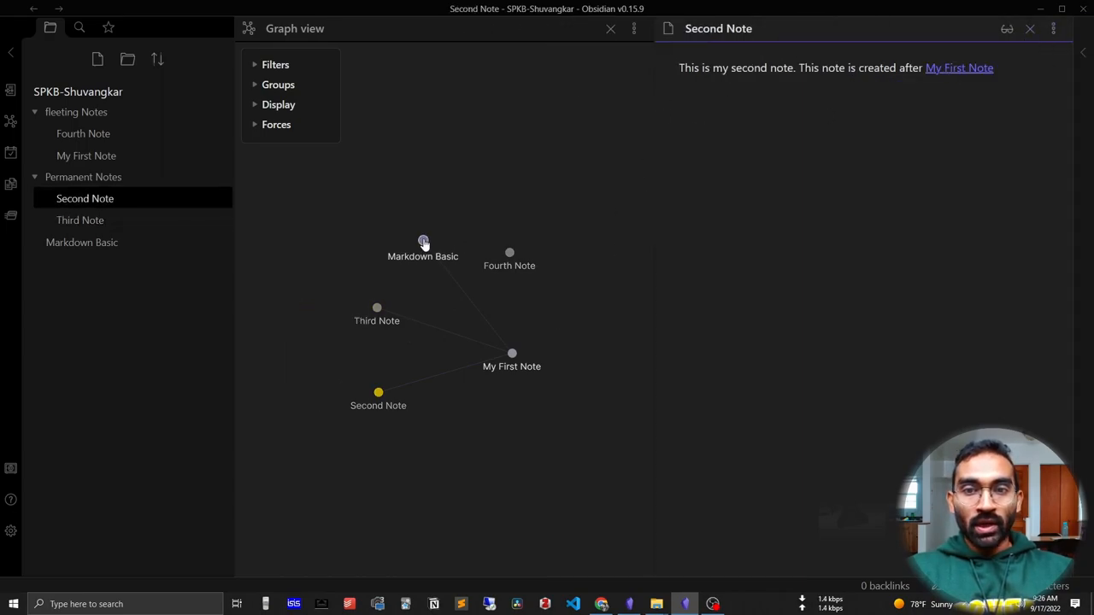
pyautogui.click(422, 244)
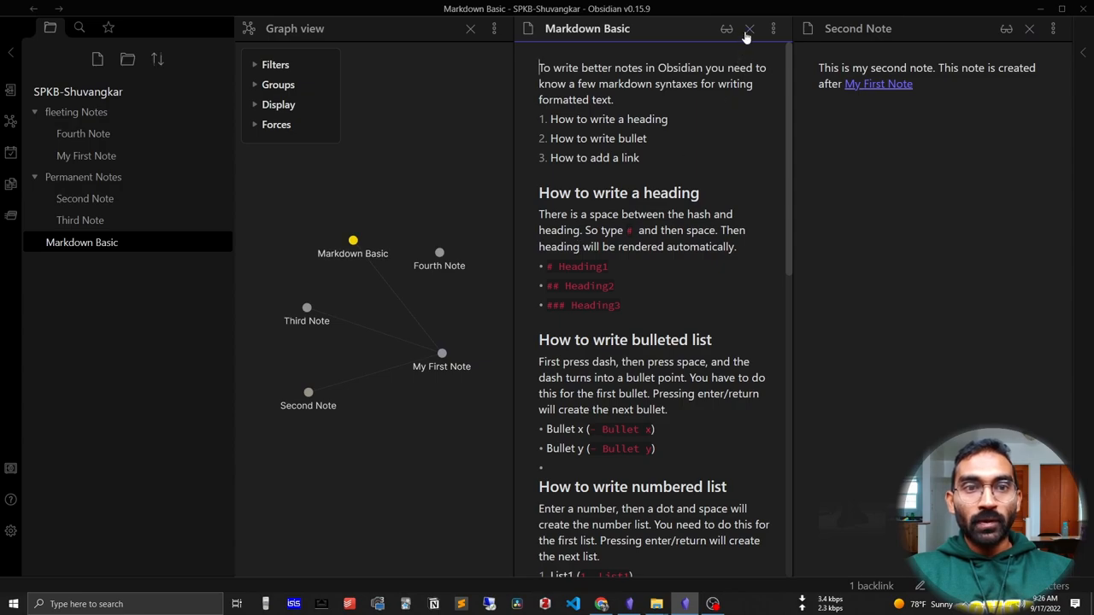
pyautogui.click(749, 28)
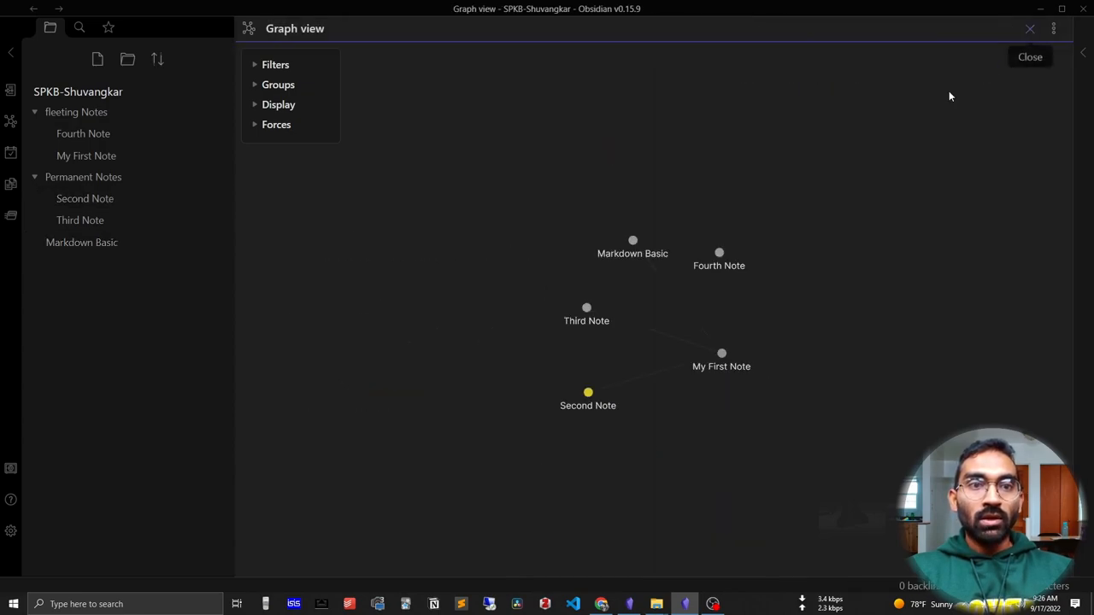